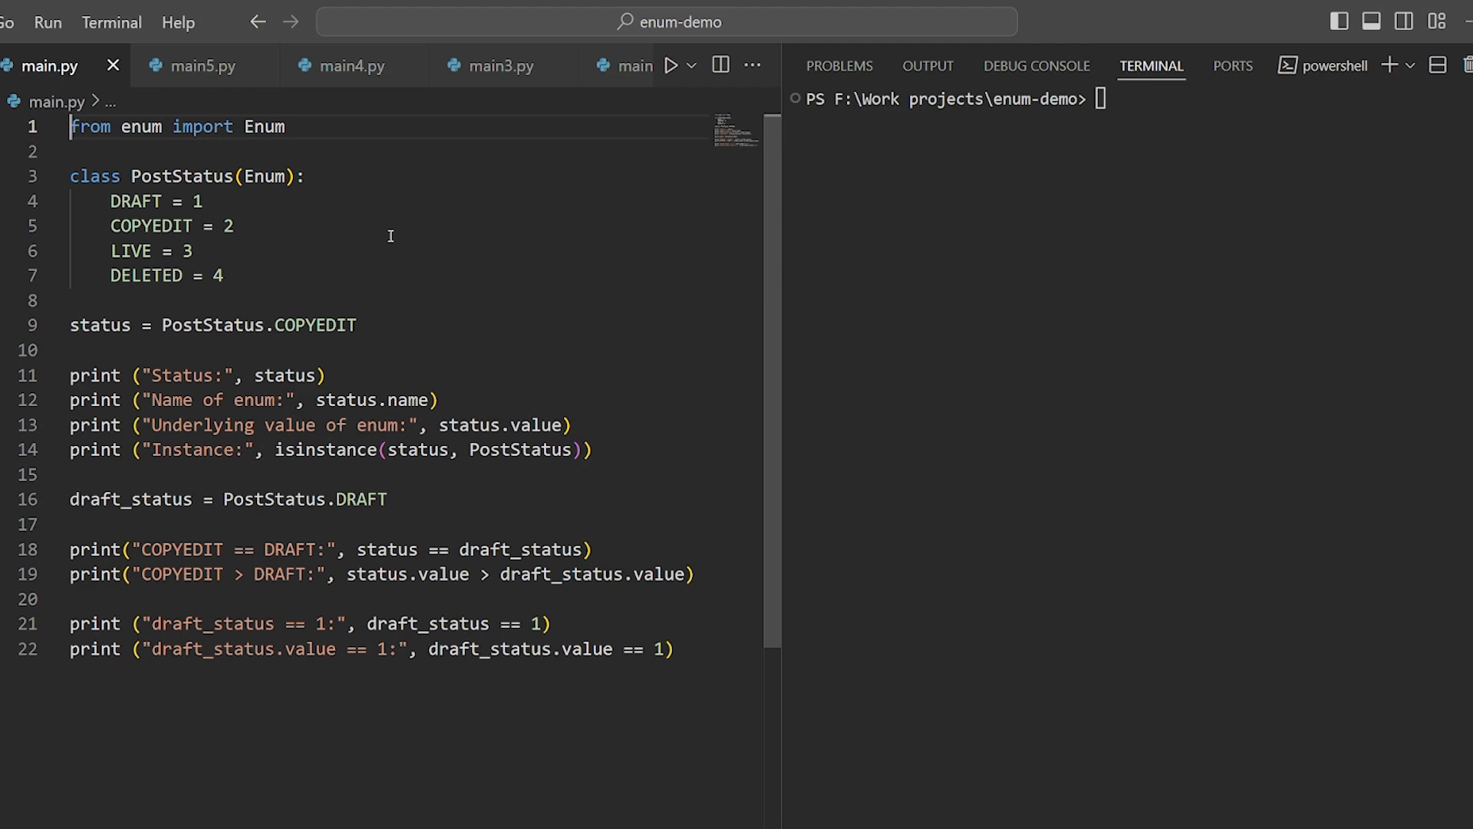
{"action": "mouse_move", "coordinate": [268, 179]}
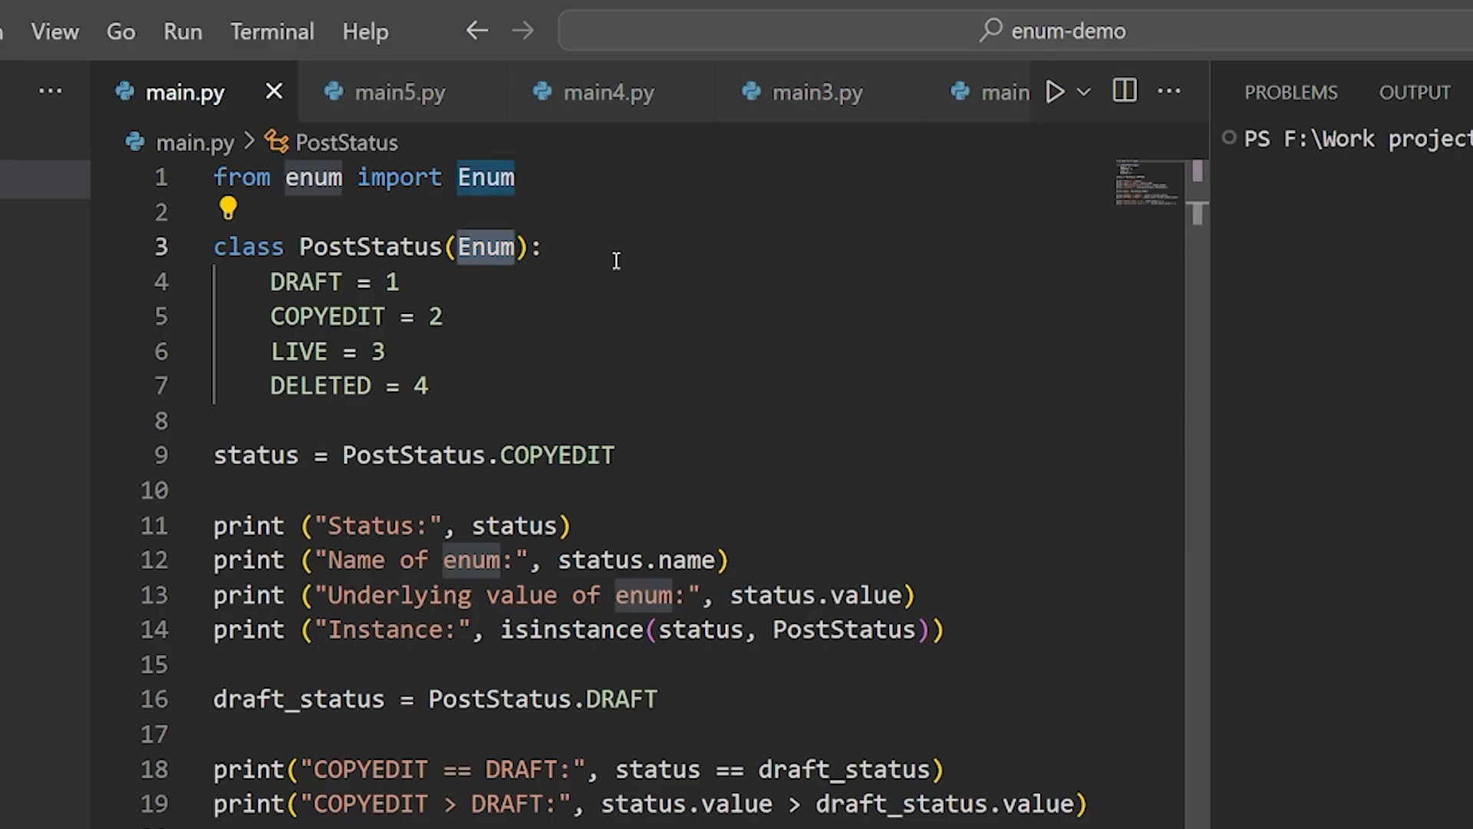
{"action": "mouse_move", "coordinate": [478, 396]}
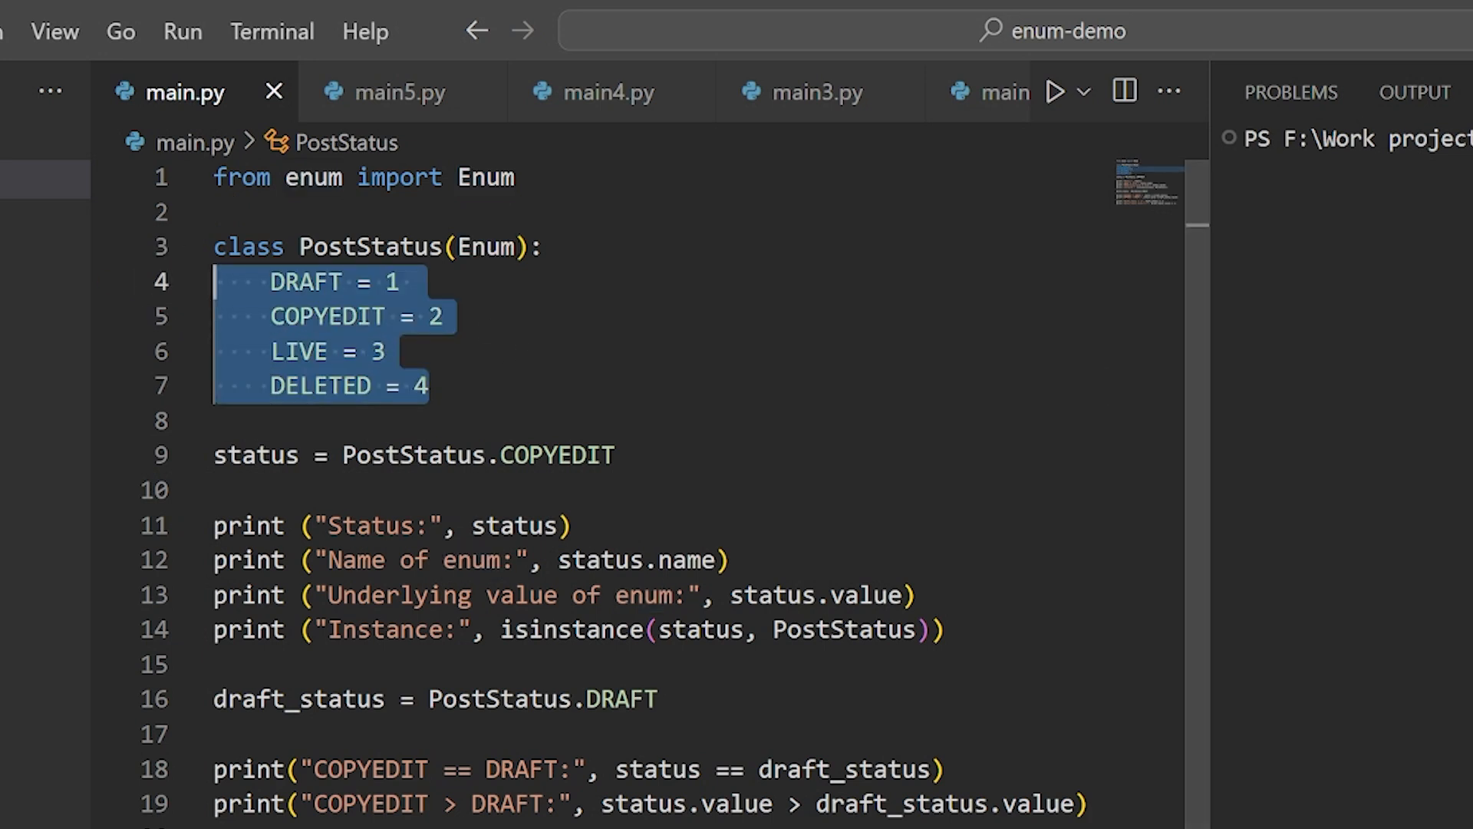
Step: Run main.py, then highlight the PostStatus.COPYEDIT assignment and the status.value print
{"action": "left_click", "coordinate": [1054, 91]}
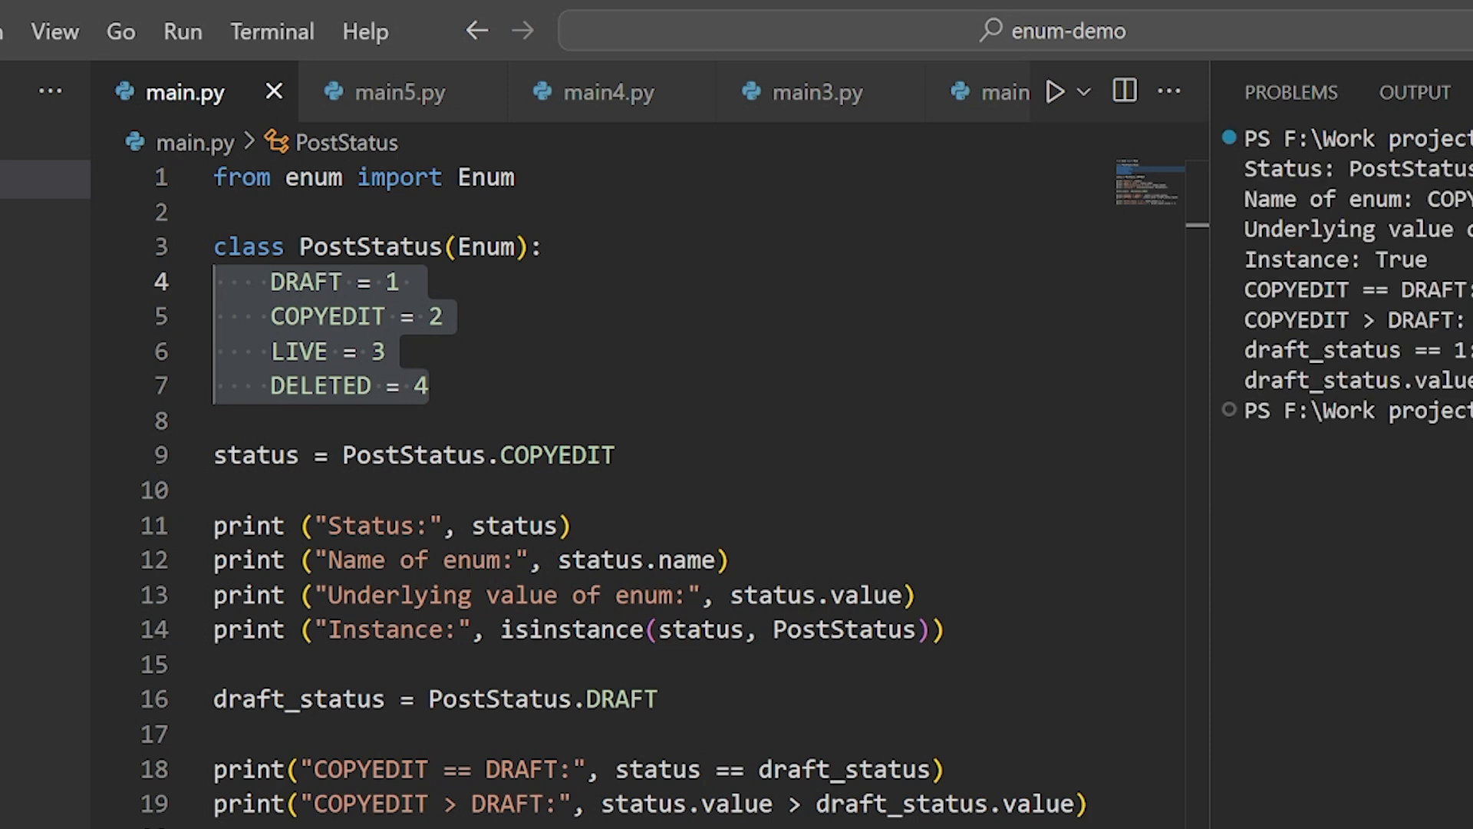
{"action": "double_click", "coordinate": [478, 456]}
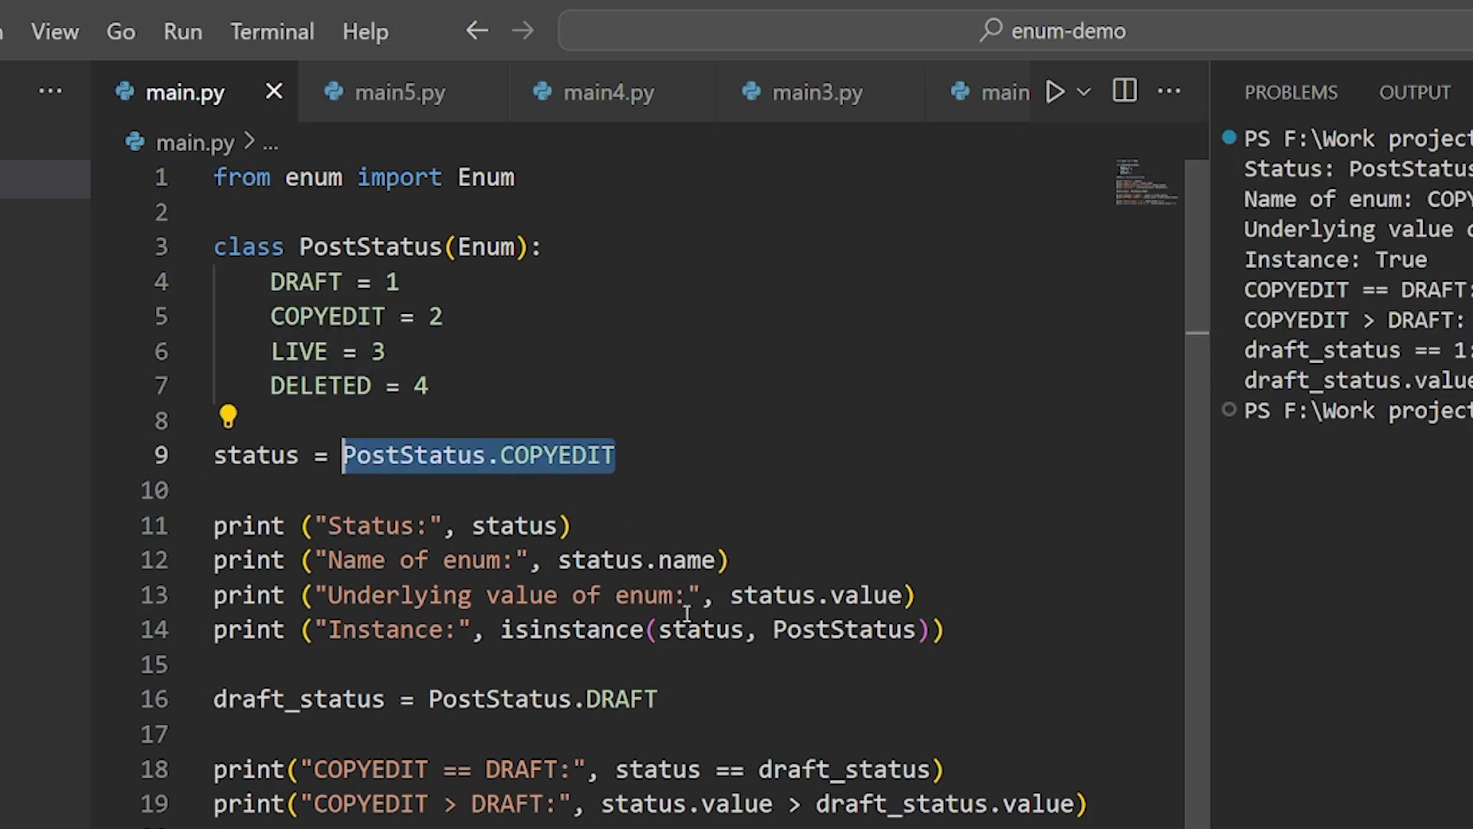
{"action": "mouse_move", "coordinate": [850, 674]}
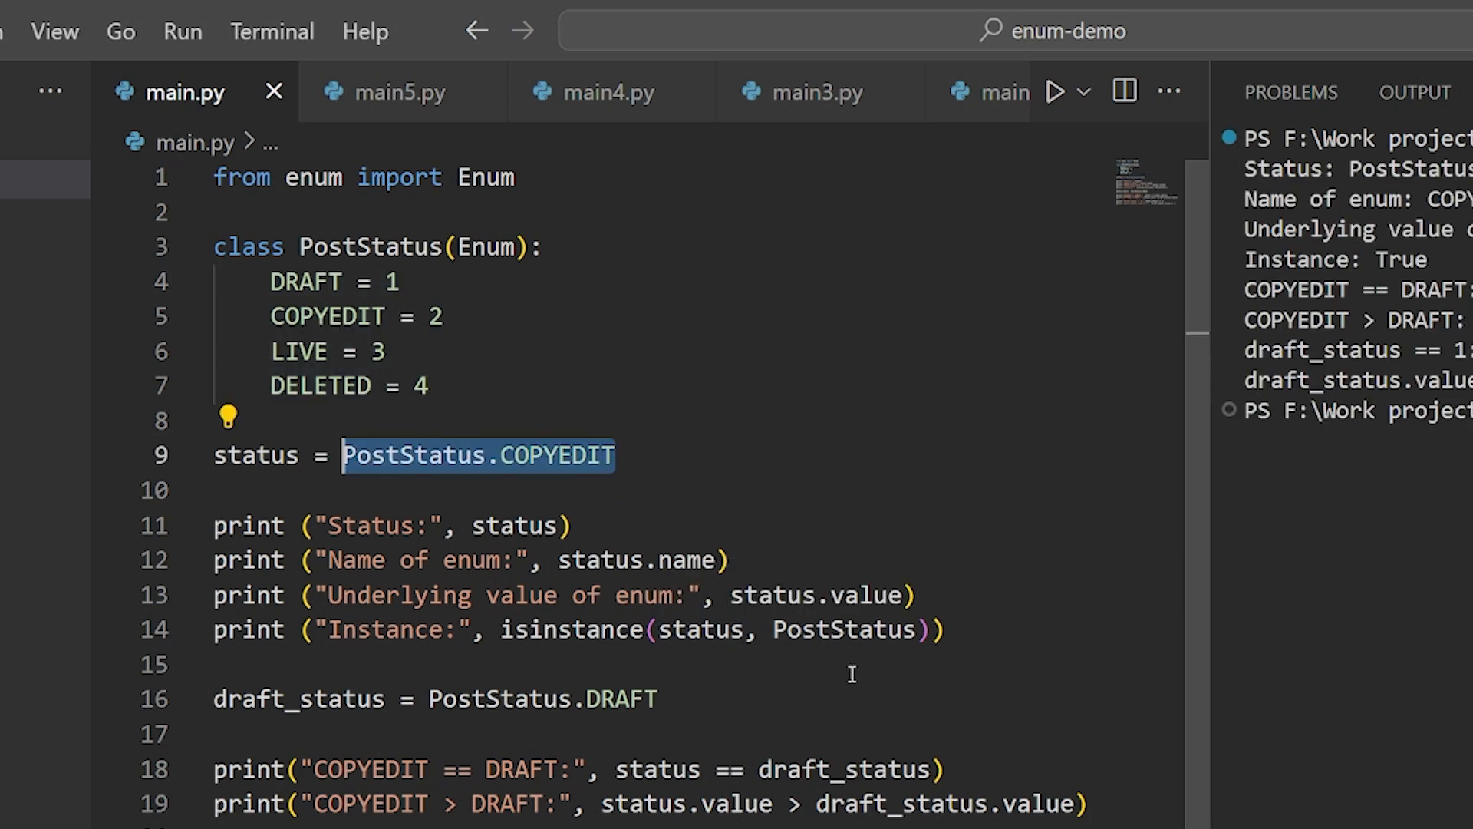
{"action": "mouse_move", "coordinate": [838, 679]}
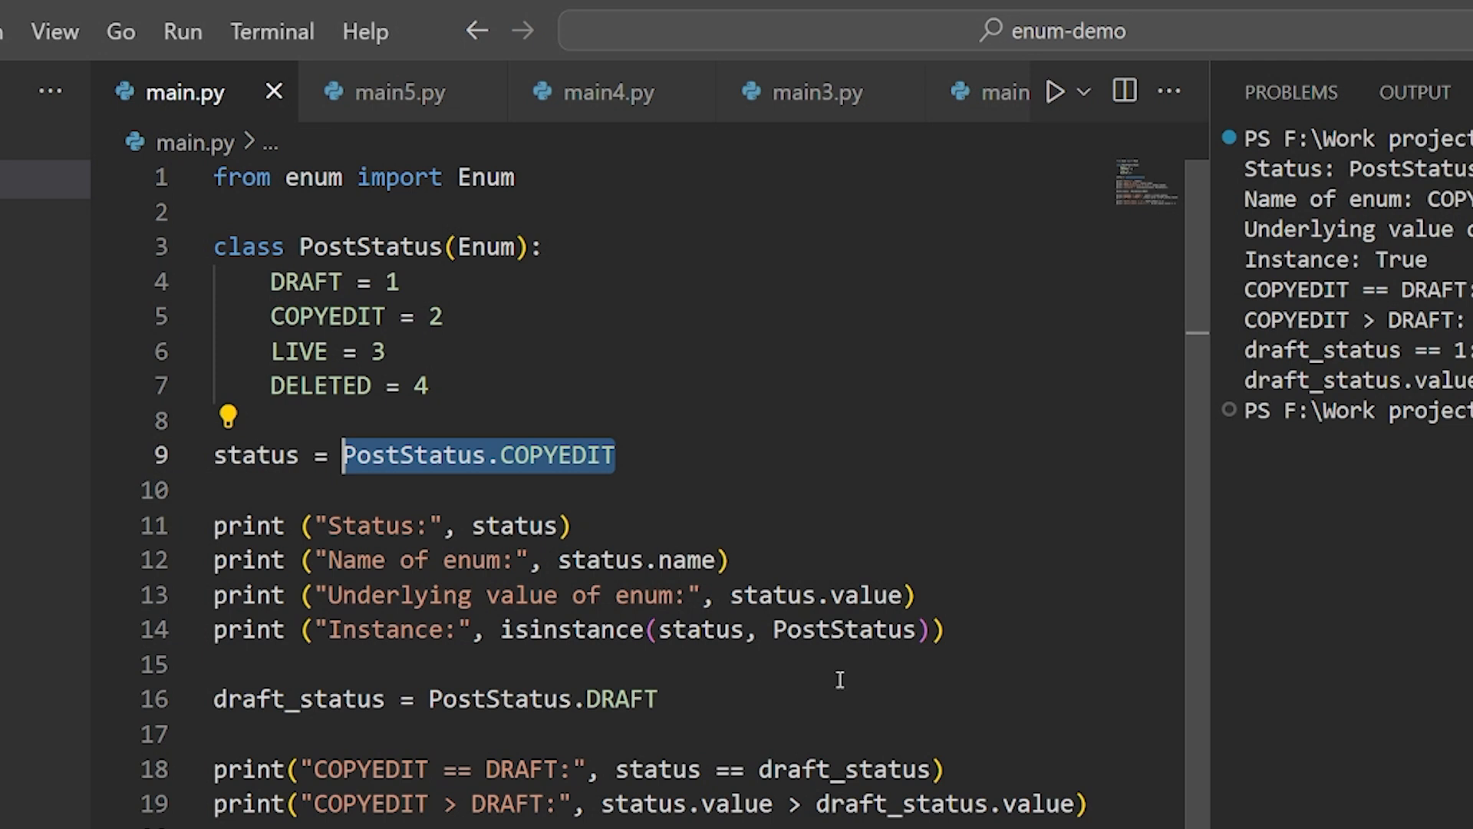
{"action": "double_click", "coordinate": [637, 560]}
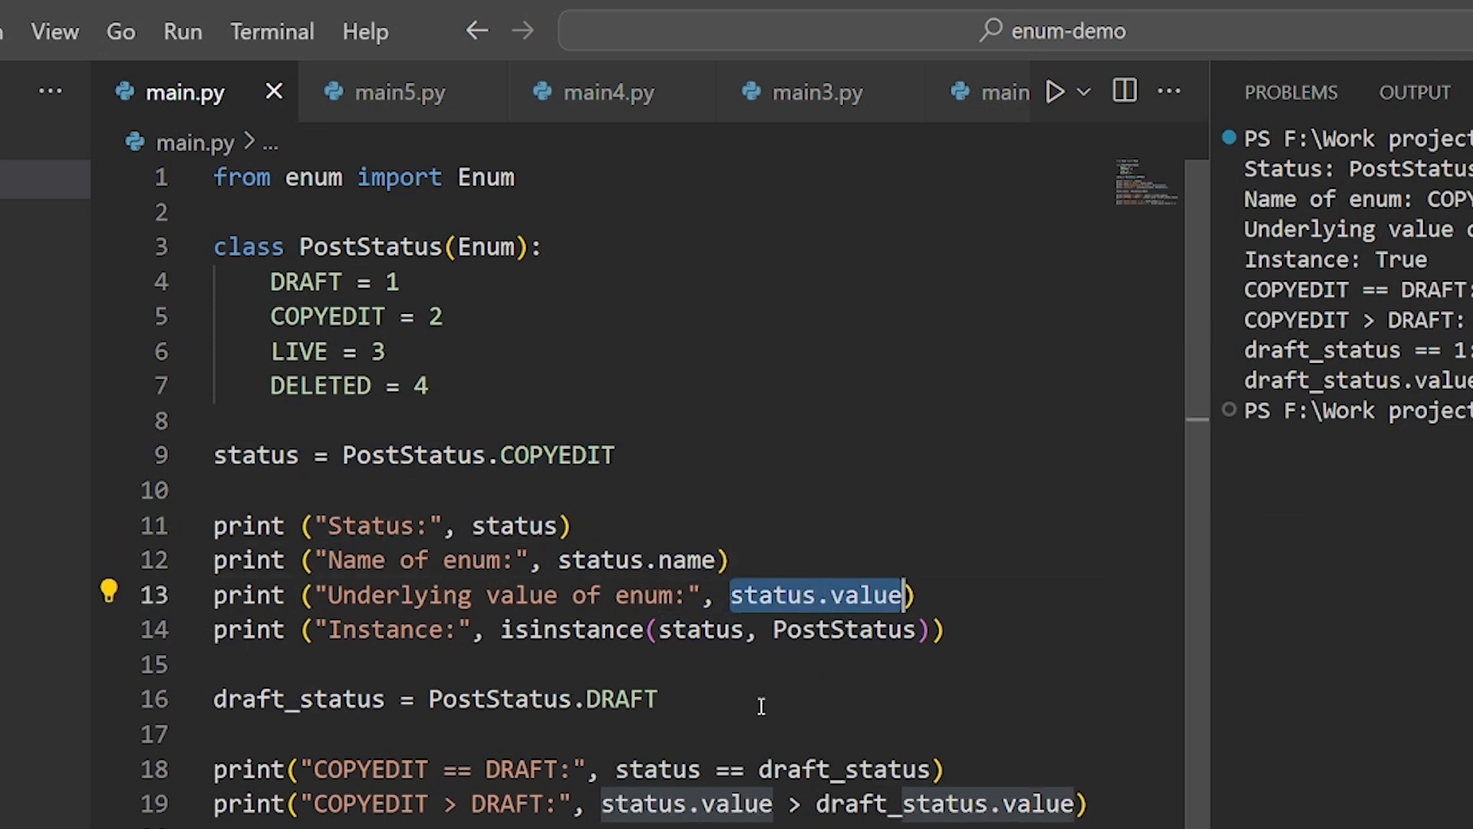
{"action": "scroll", "scroll_direction": "down", "scroll_amount": 3}
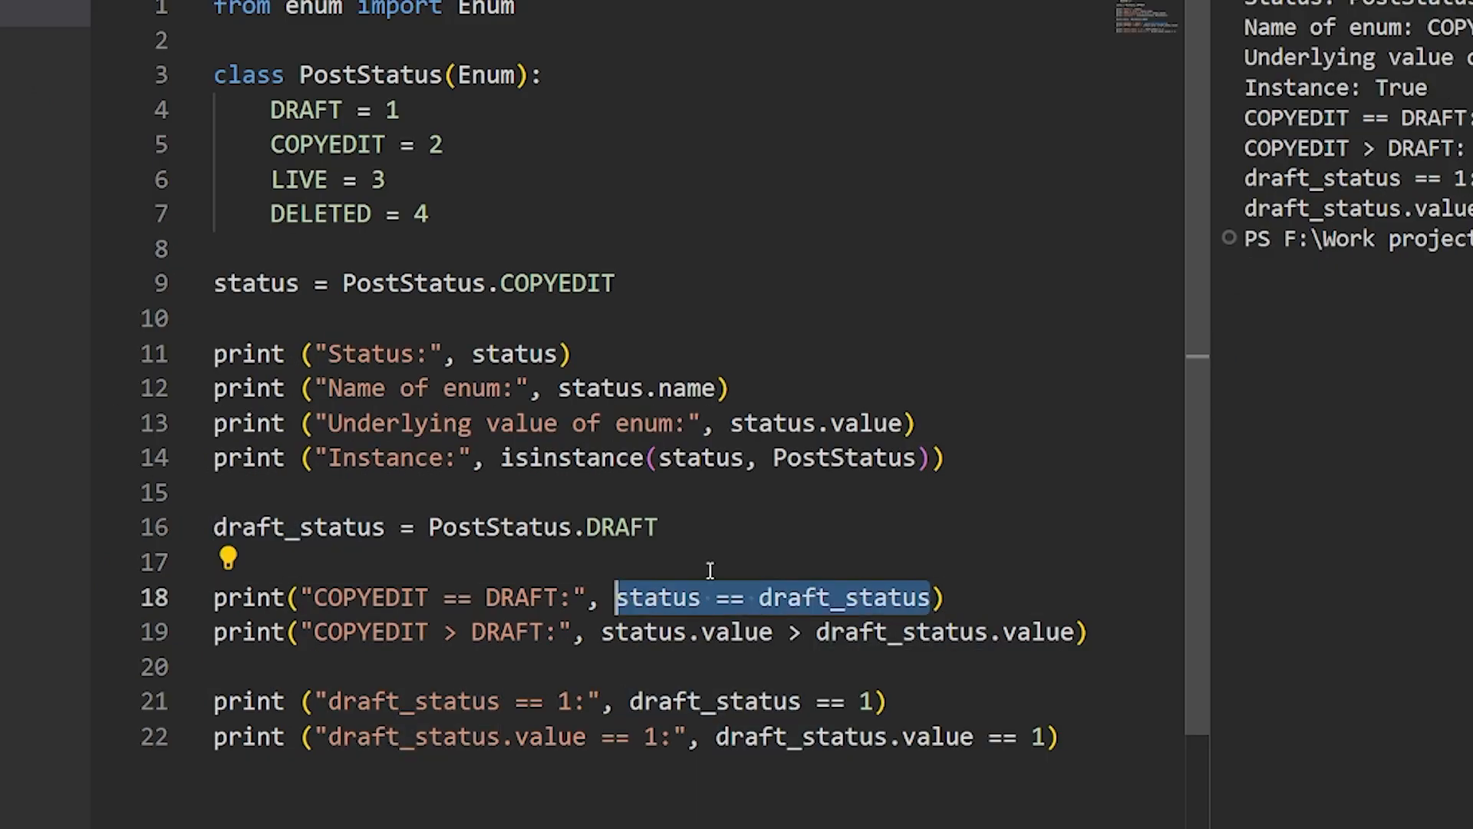
{"action": "mouse_move", "coordinate": [812, 516]}
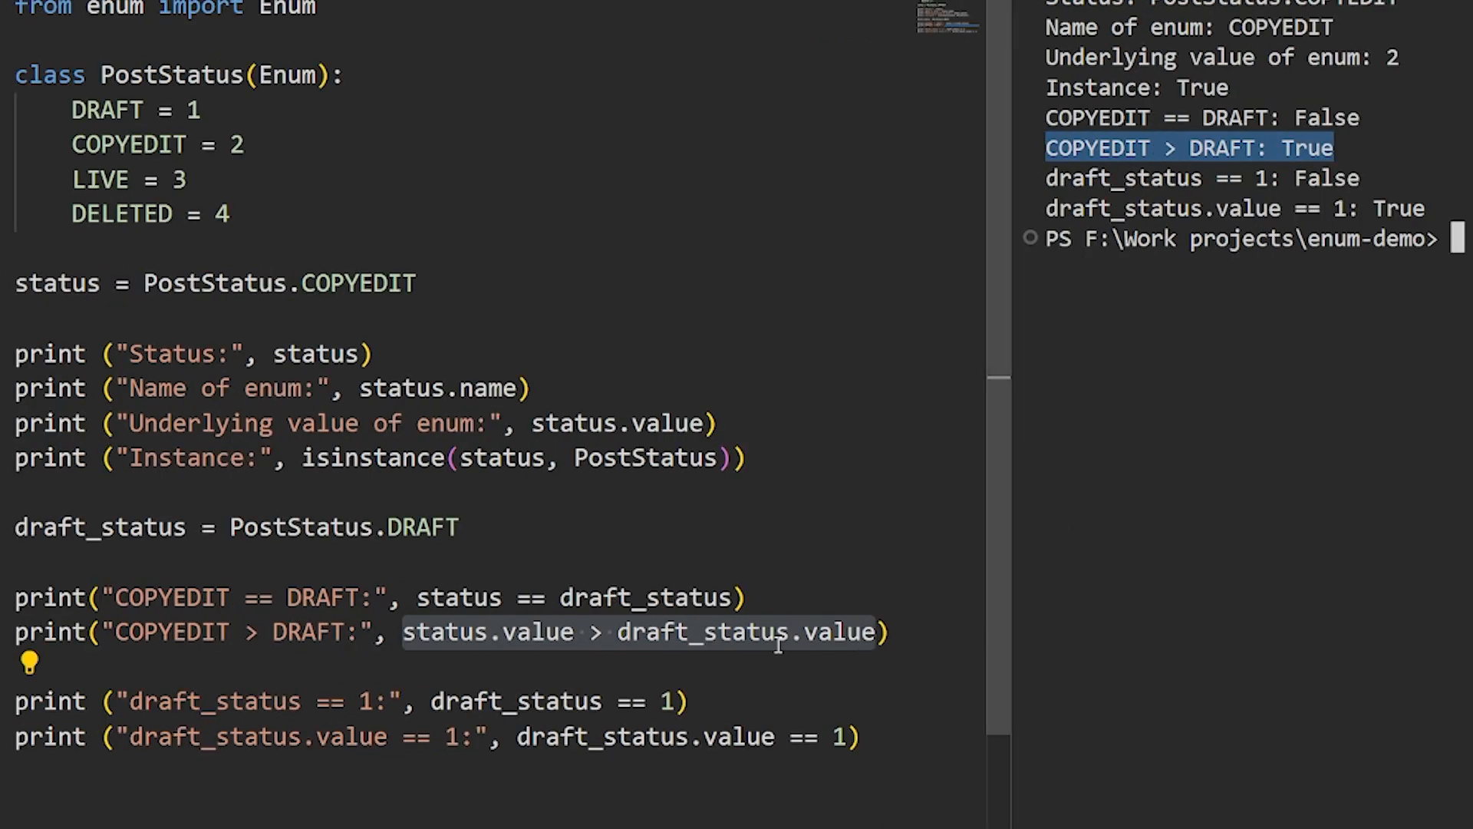
{"action": "double_click", "coordinate": [515, 701]}
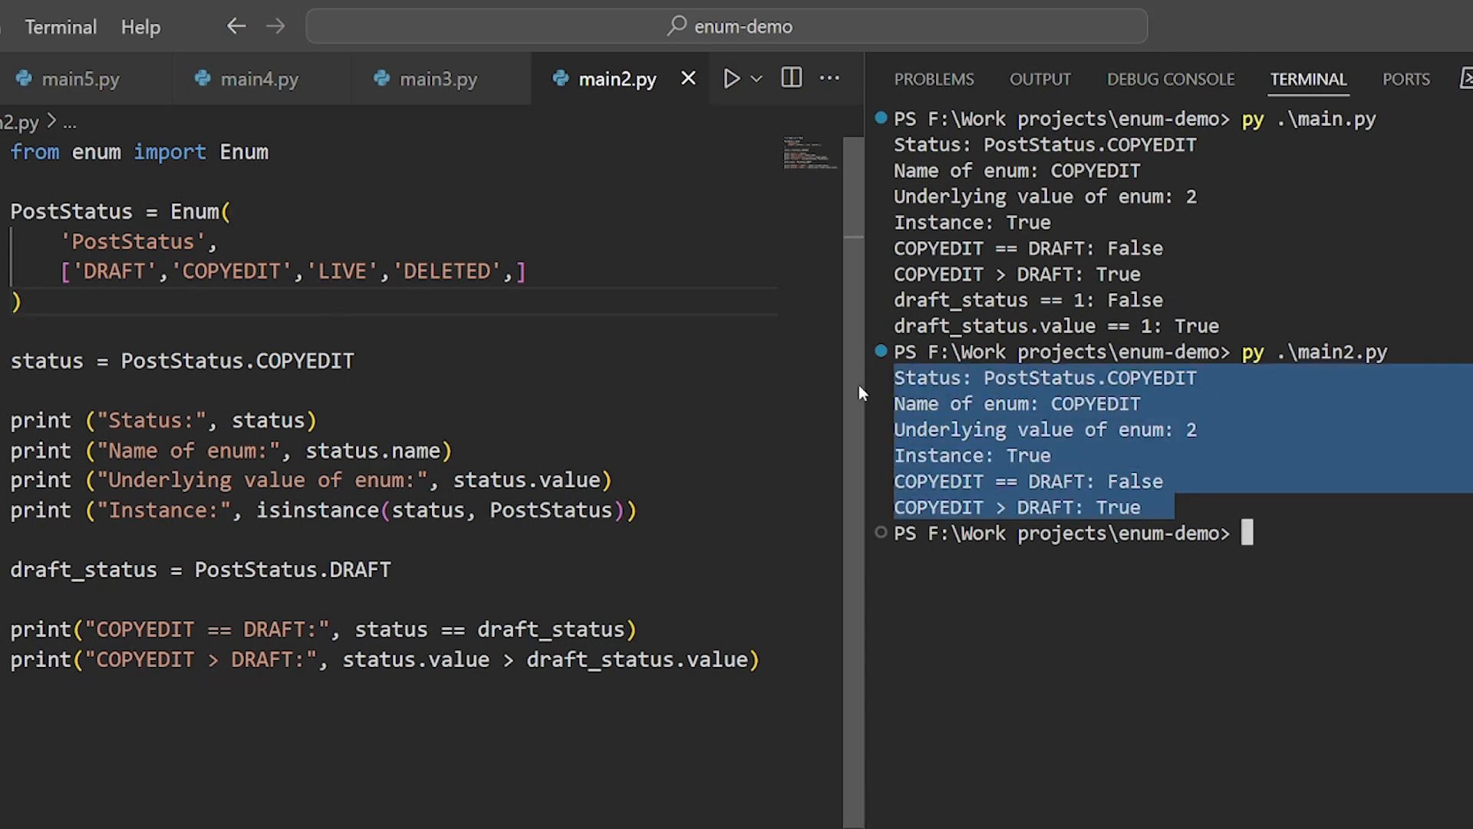
{"action": "mouse_move", "coordinate": [959, 417]}
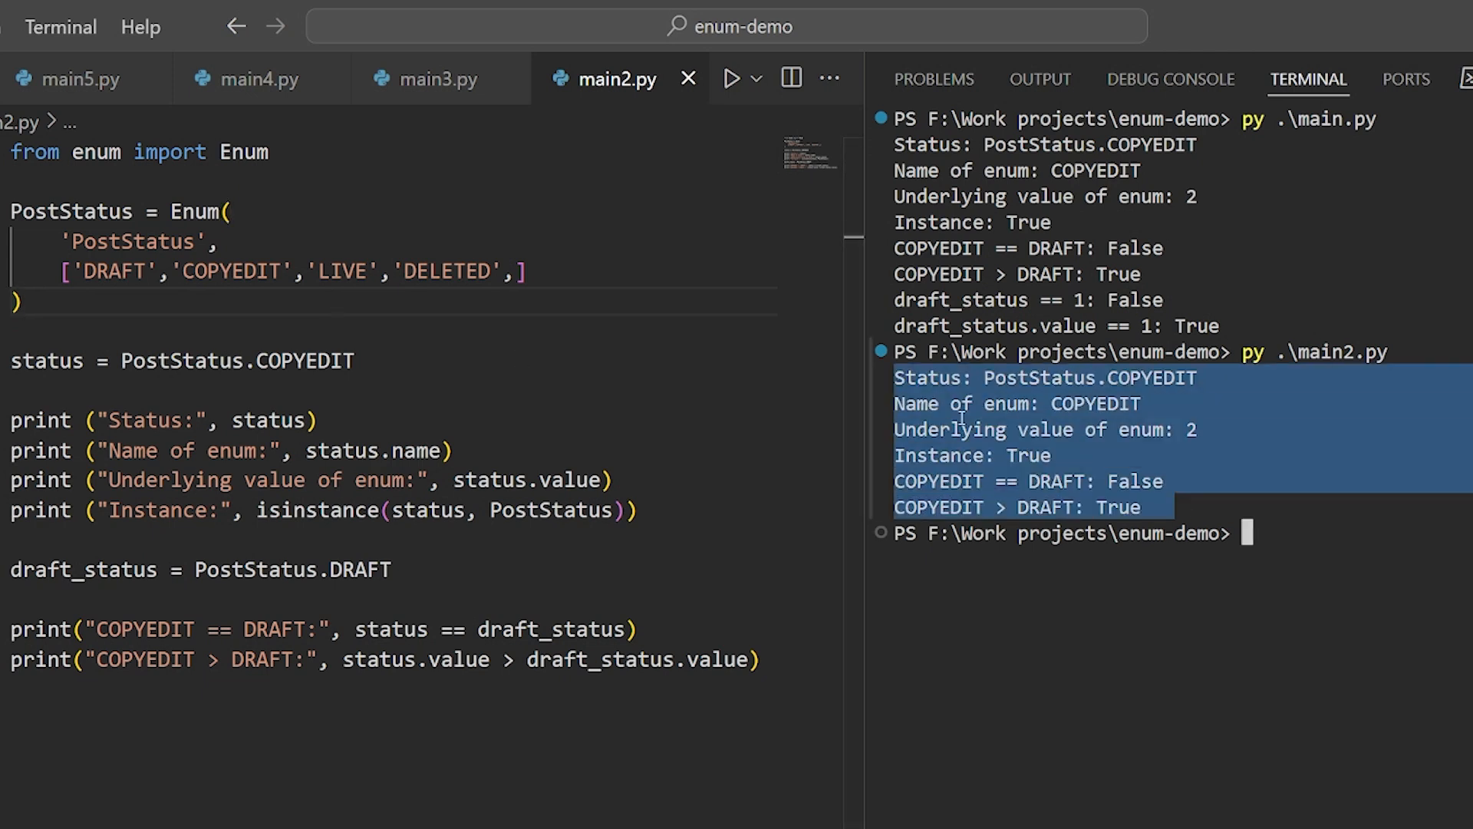
{"action": "mouse_move", "coordinate": [883, 409]}
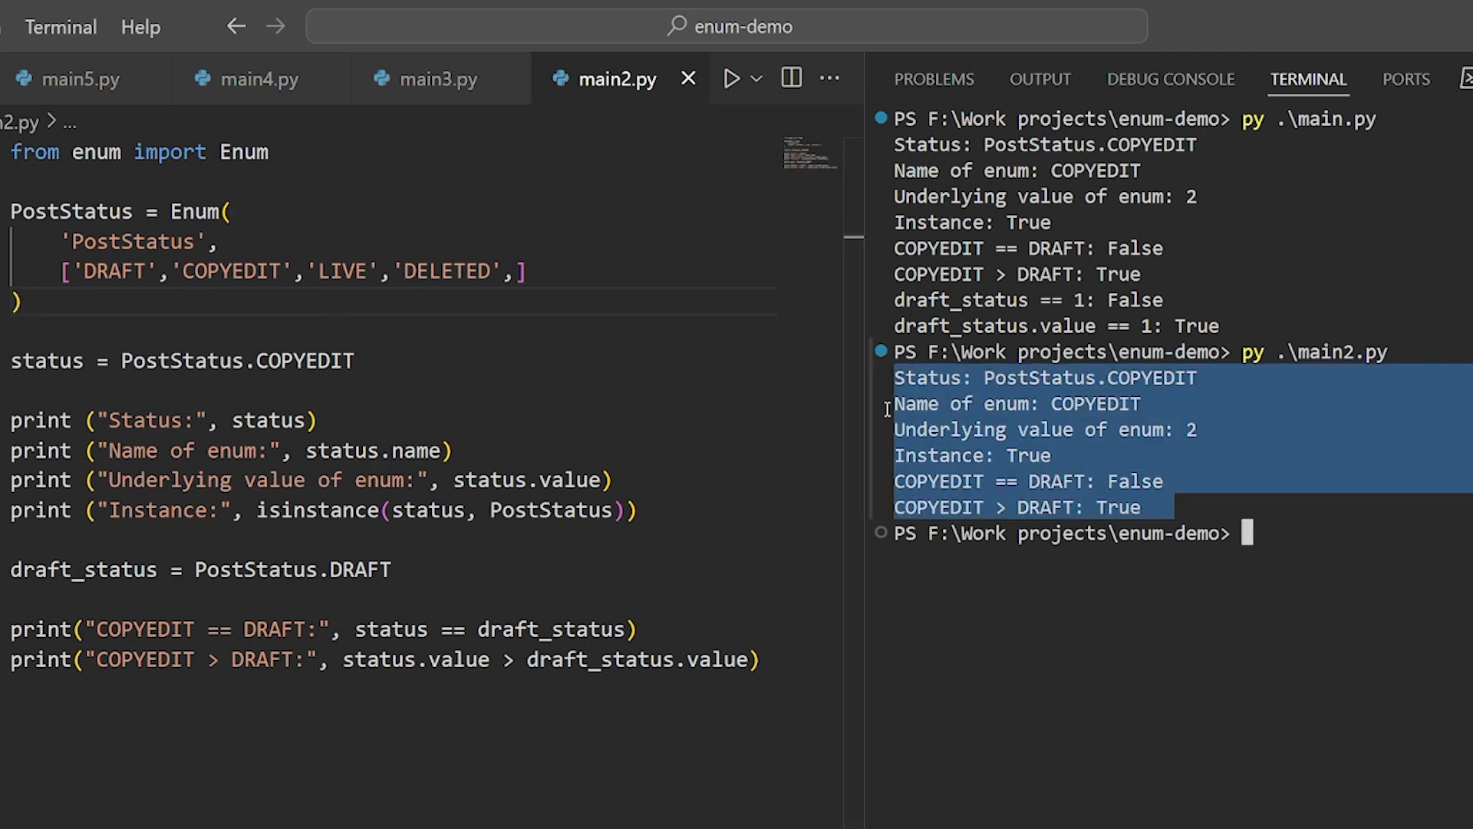
{"action": "mouse_move", "coordinate": [177, 272]}
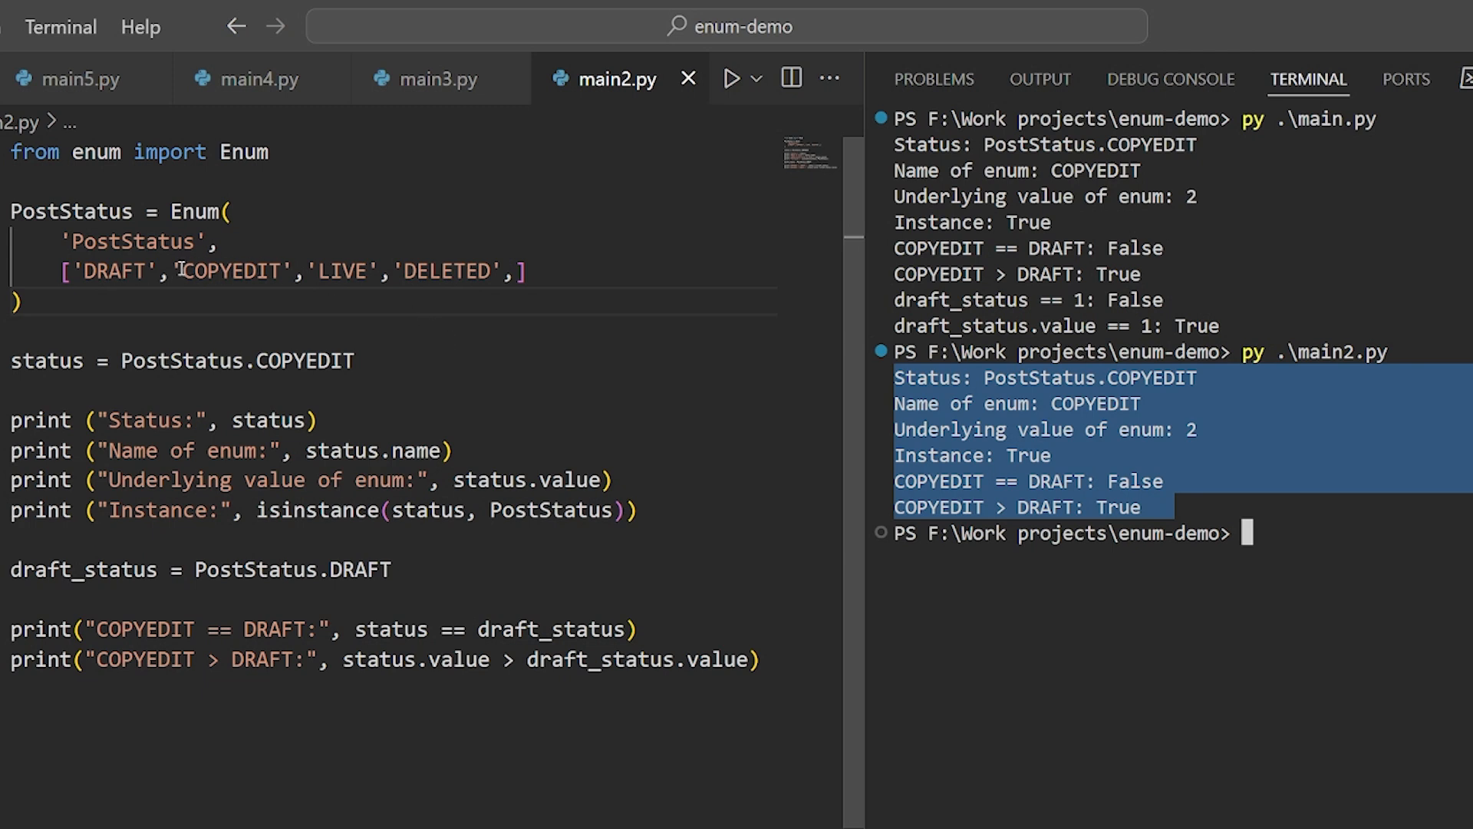
Step: Move the COPYEDIT member to the end of main2.py's PostStatus list, after DELETED
{"action": "double_click", "coordinate": [231, 272]}
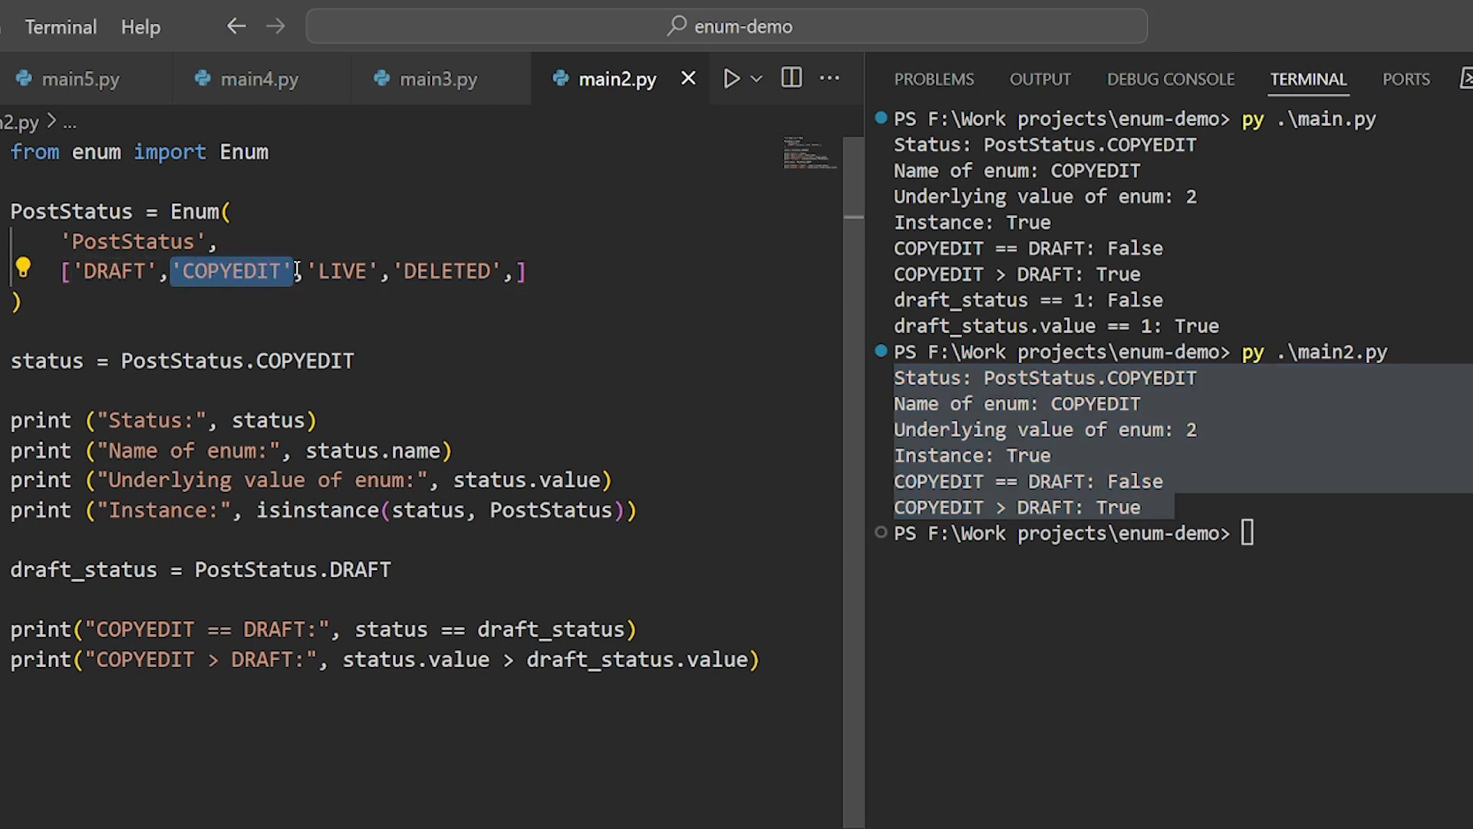
{"action": "key", "text": "Delete"}
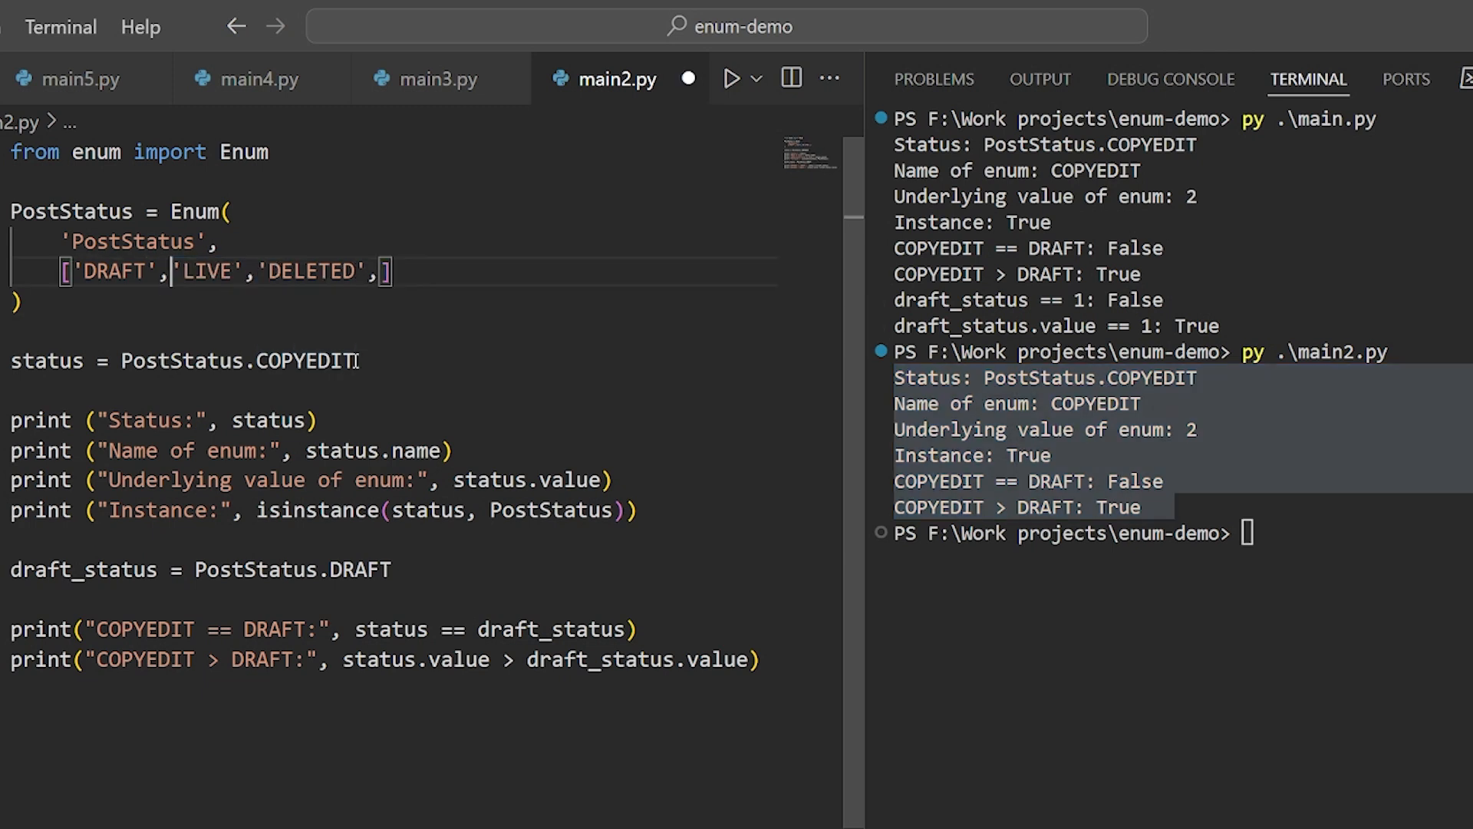
{"action": "type", "text": "'COPYEDIT',"}
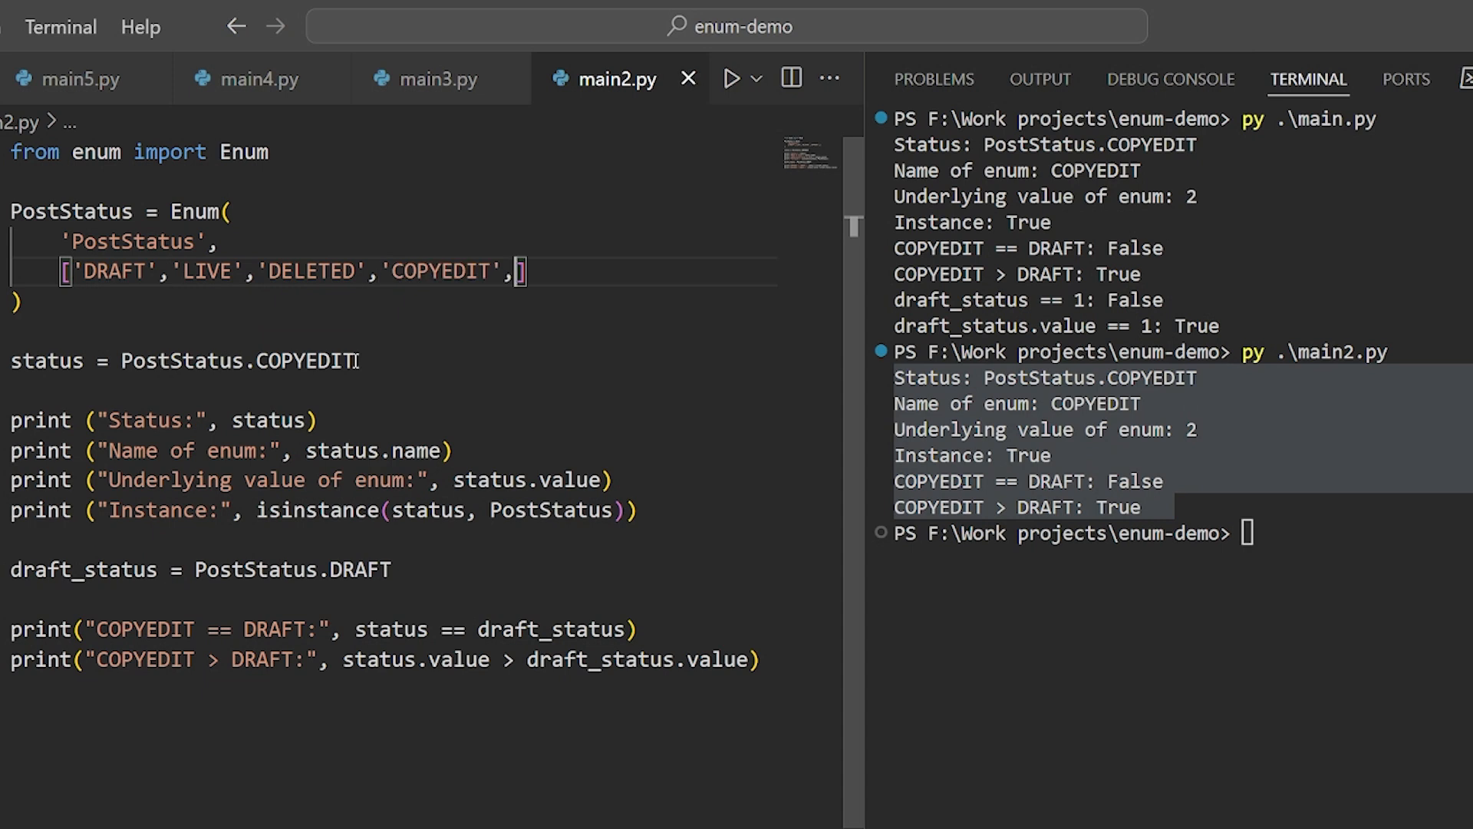
{"action": "mouse_move", "coordinate": [285, 300]}
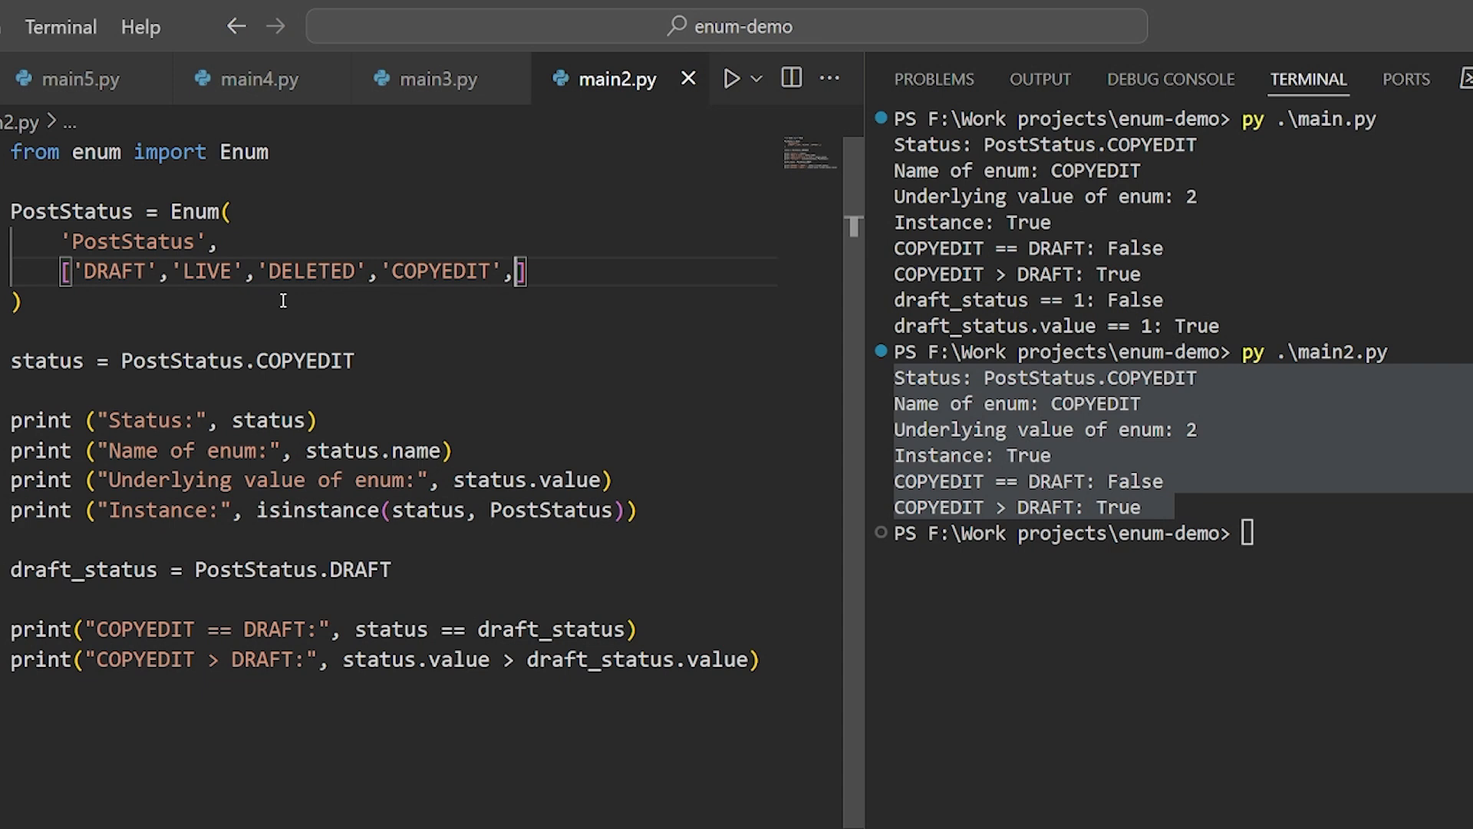
{"action": "mouse_move", "coordinate": [1431, 699]}
{"action": "type", "text": "py .\\main2.py"}
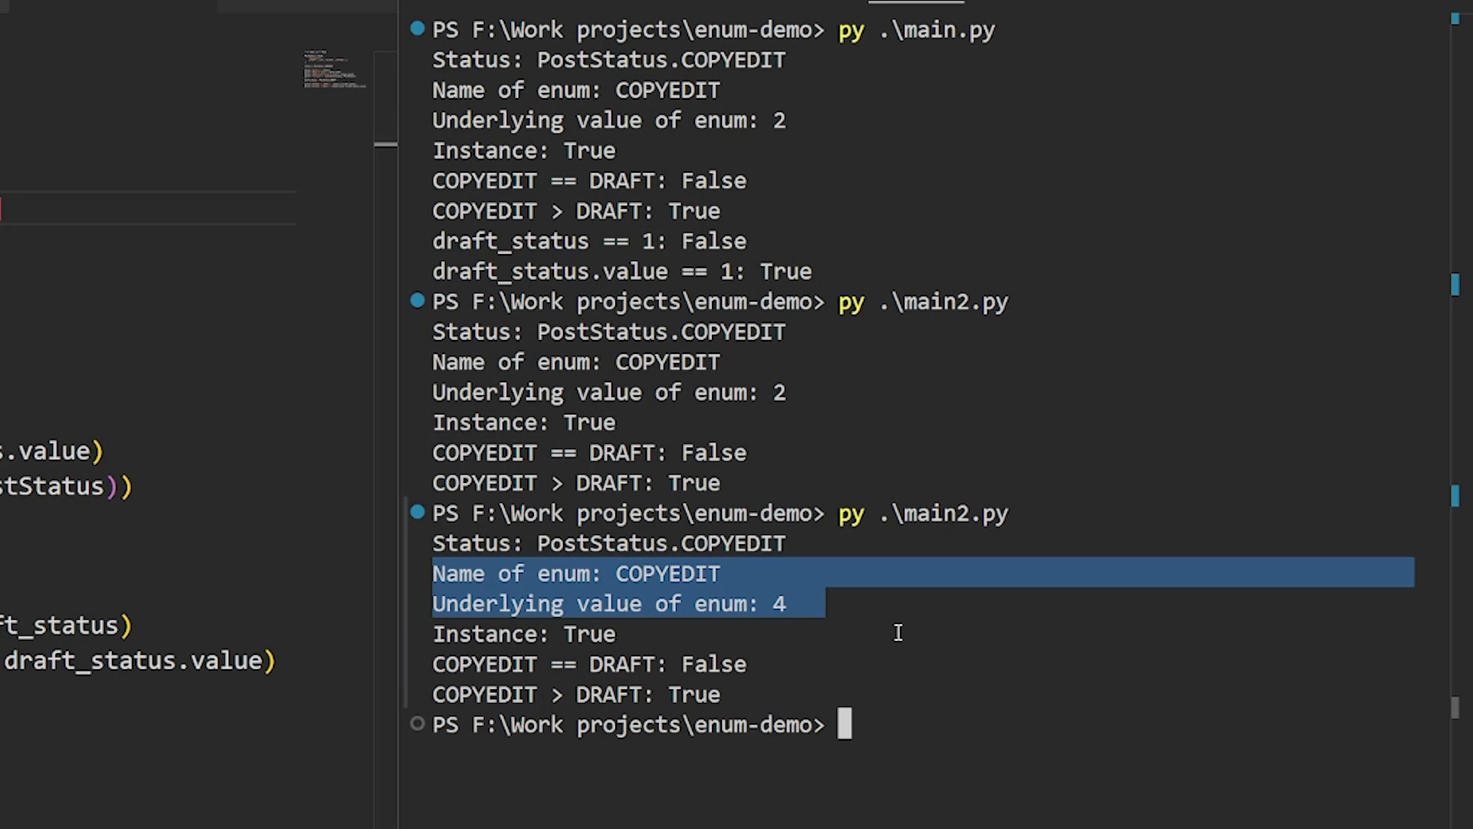
{"action": "mouse_move", "coordinate": [924, 732]}
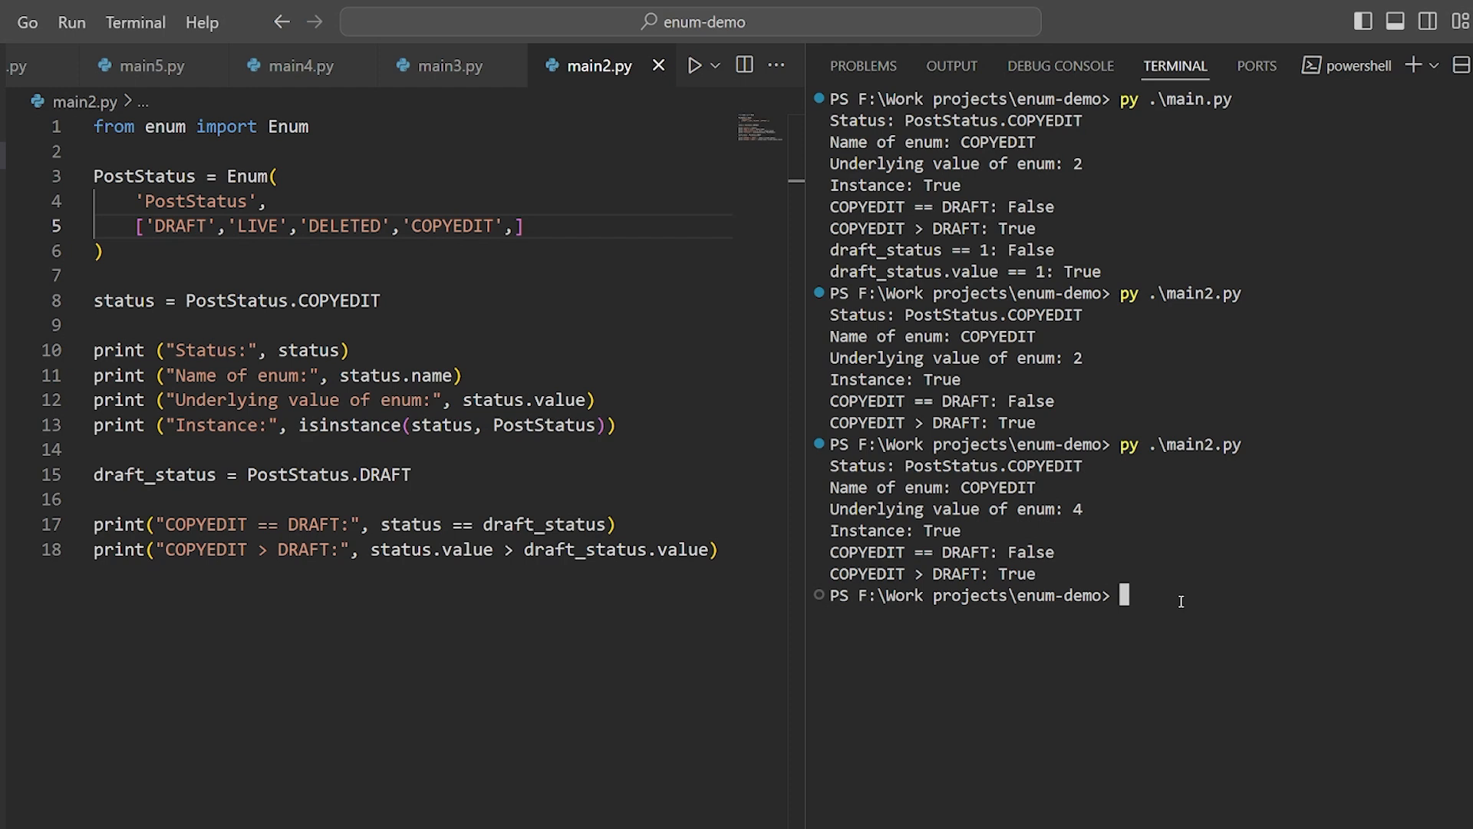
Step: Clear the terminal and run py .\main3.py to print COPYEDIT's string value
{"action": "key", "text": "ctrl+l"}
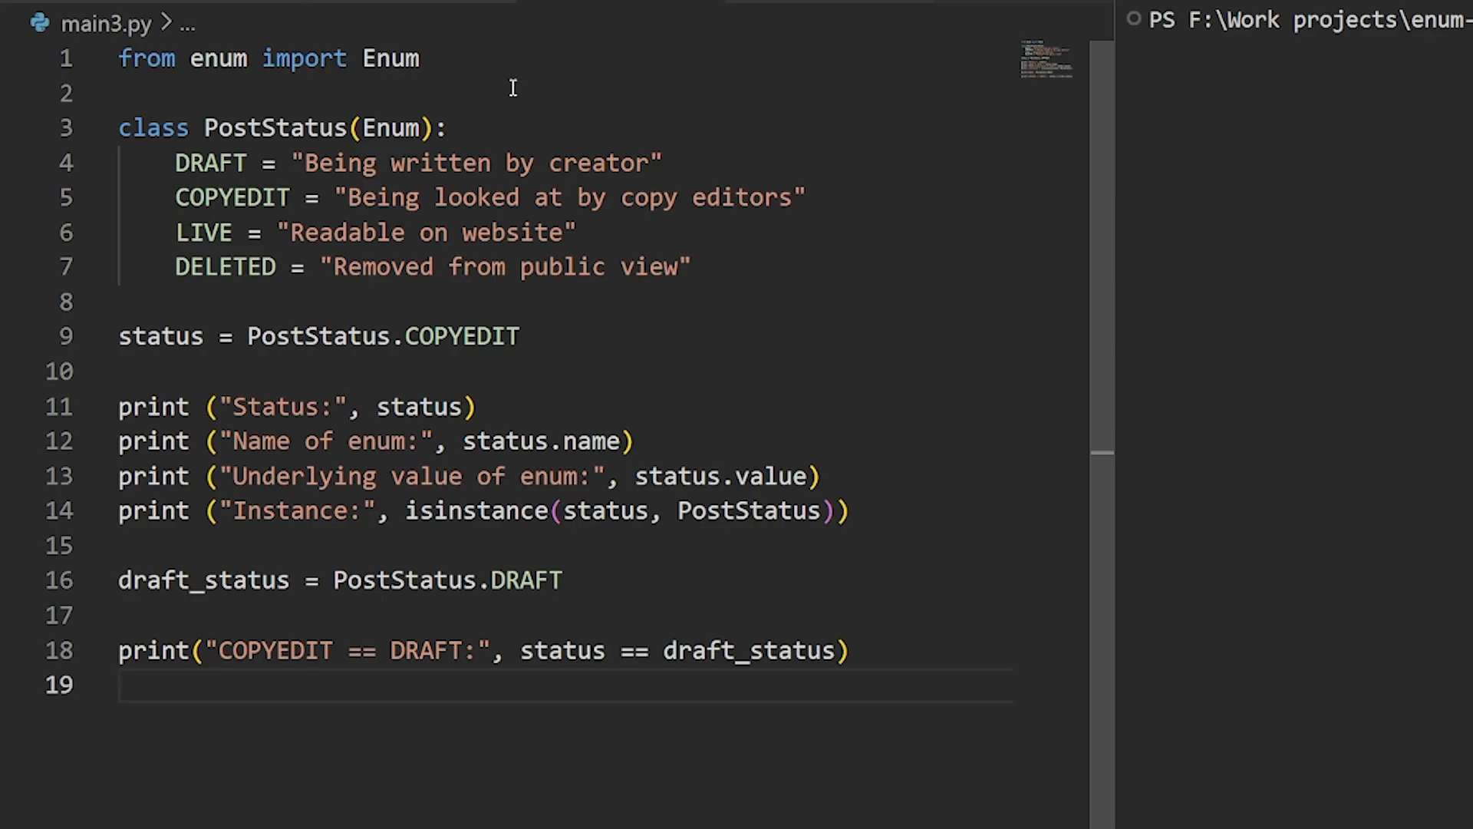
{"action": "left_click", "coordinate": [693, 267]}
{"action": "type", "text": "py .\\main3.py"}
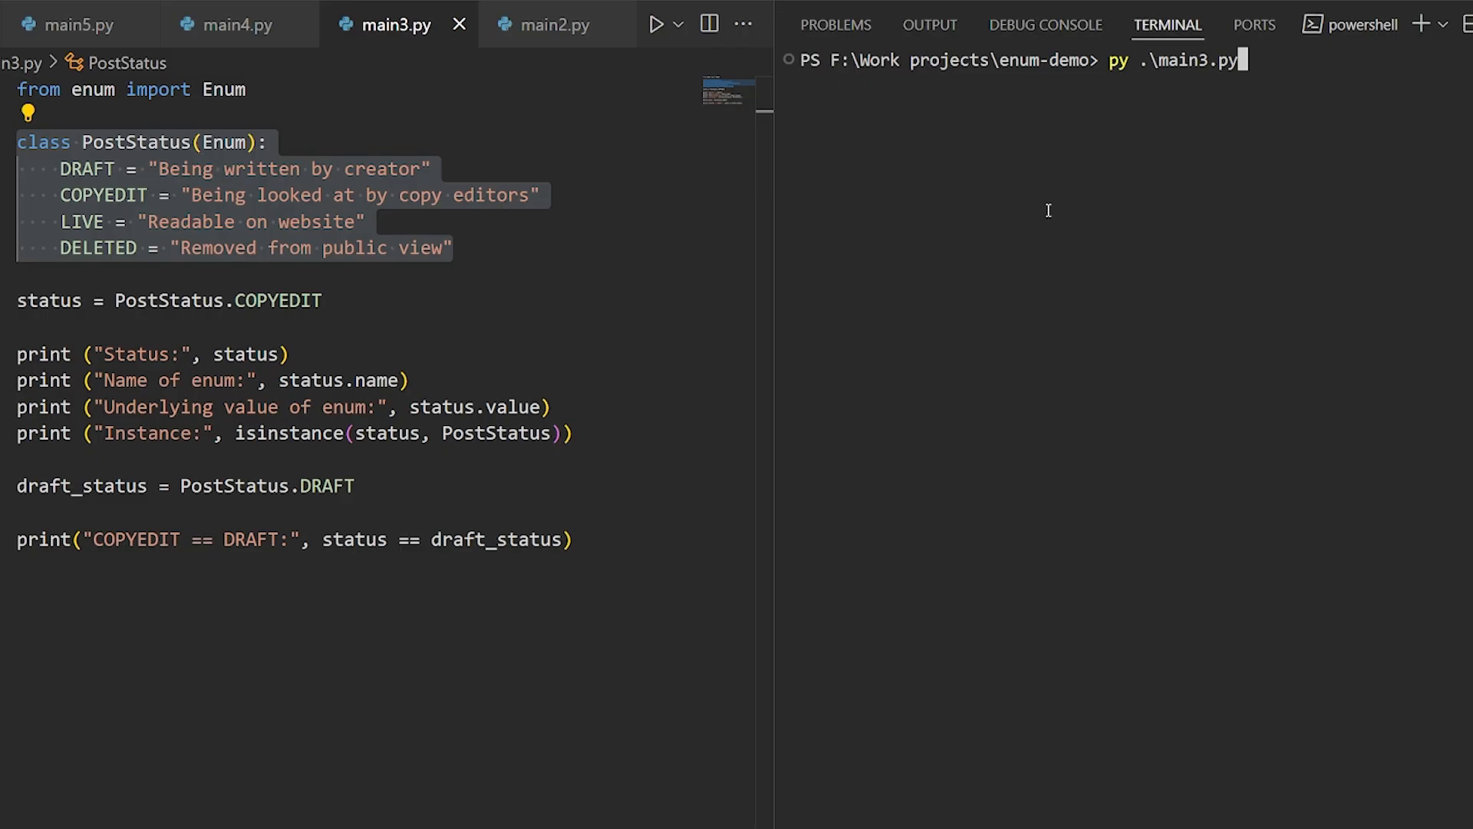
{"action": "key", "text": "Return"}
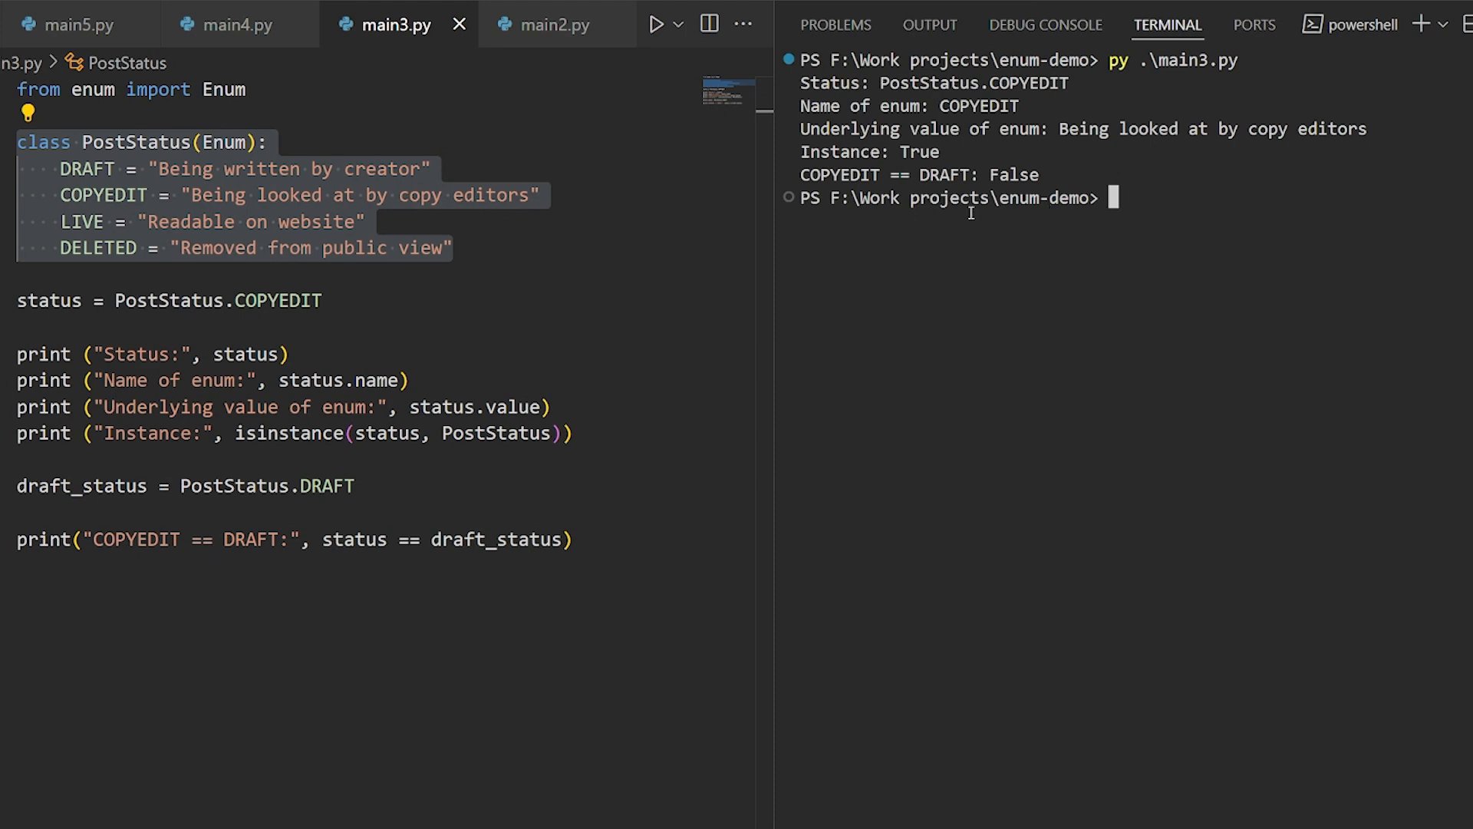
{"action": "mouse_move", "coordinate": [834, 83]}
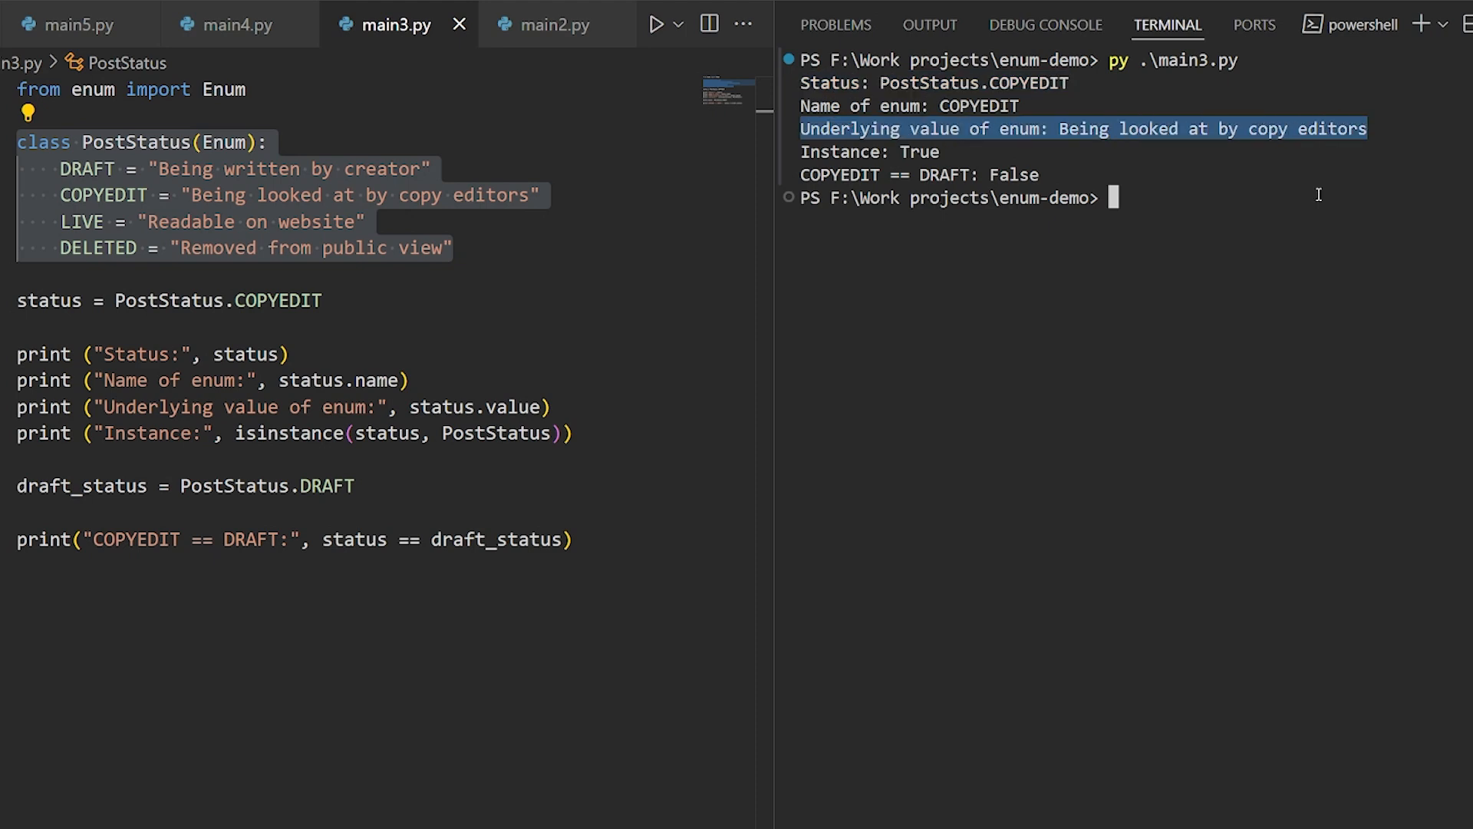
{"action": "mouse_move", "coordinate": [1303, 256]}
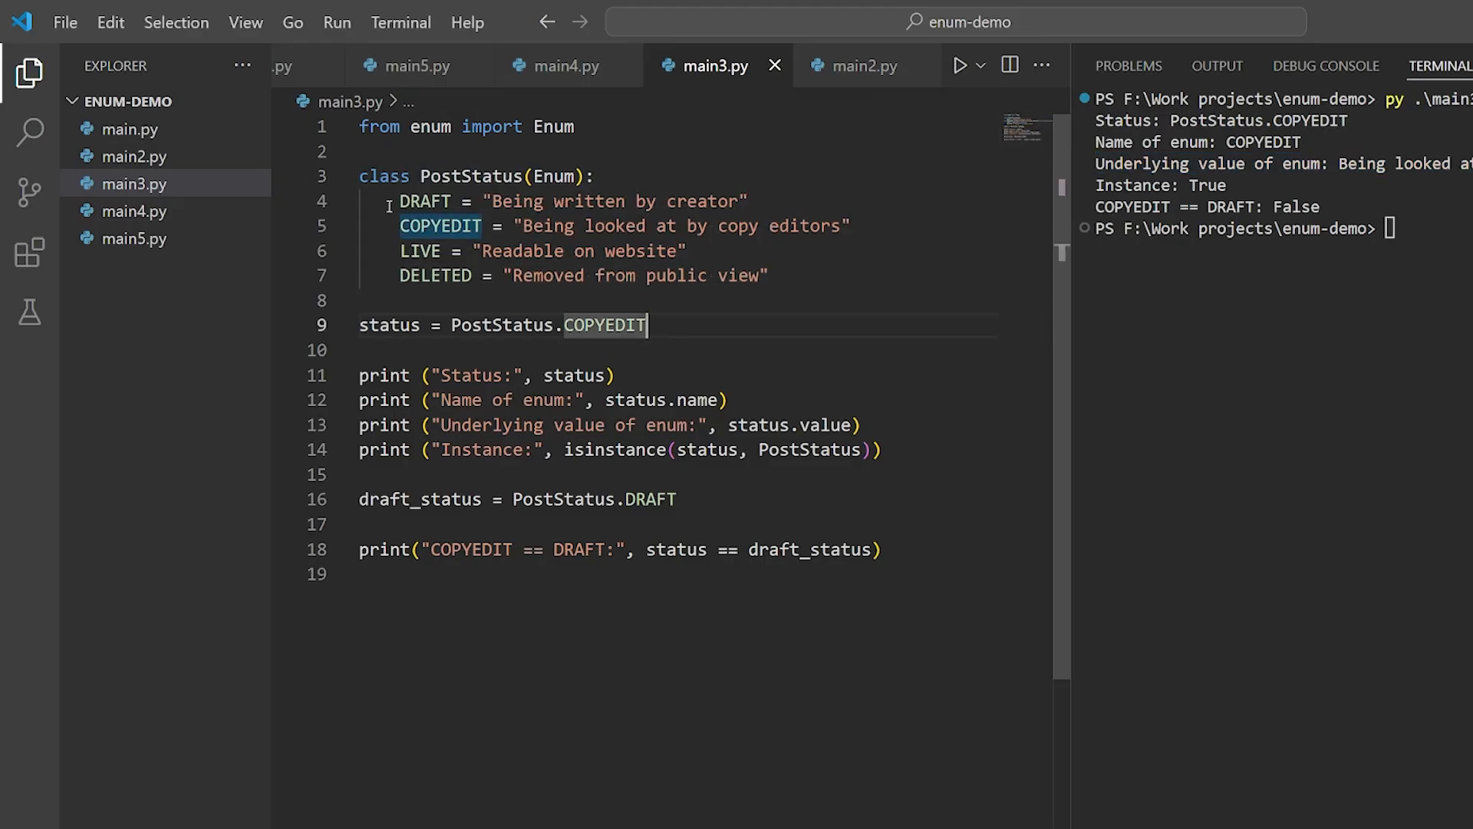
Step: Open main4.py, move COPYEDIT = auto() after DELETED, and rerun it
{"action": "left_click", "coordinate": [565, 66]}
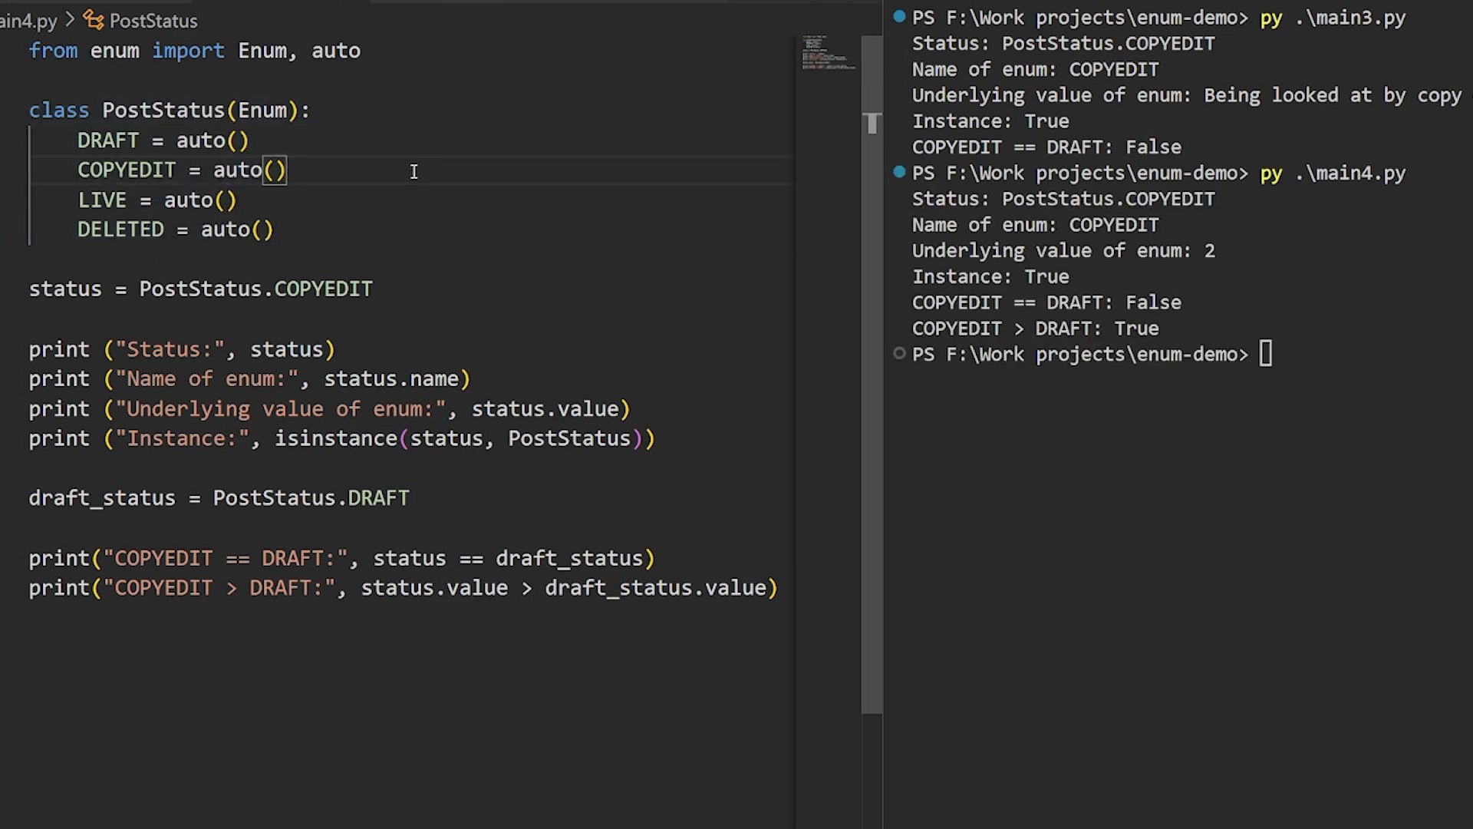
{"action": "double_click", "coordinate": [125, 170]}
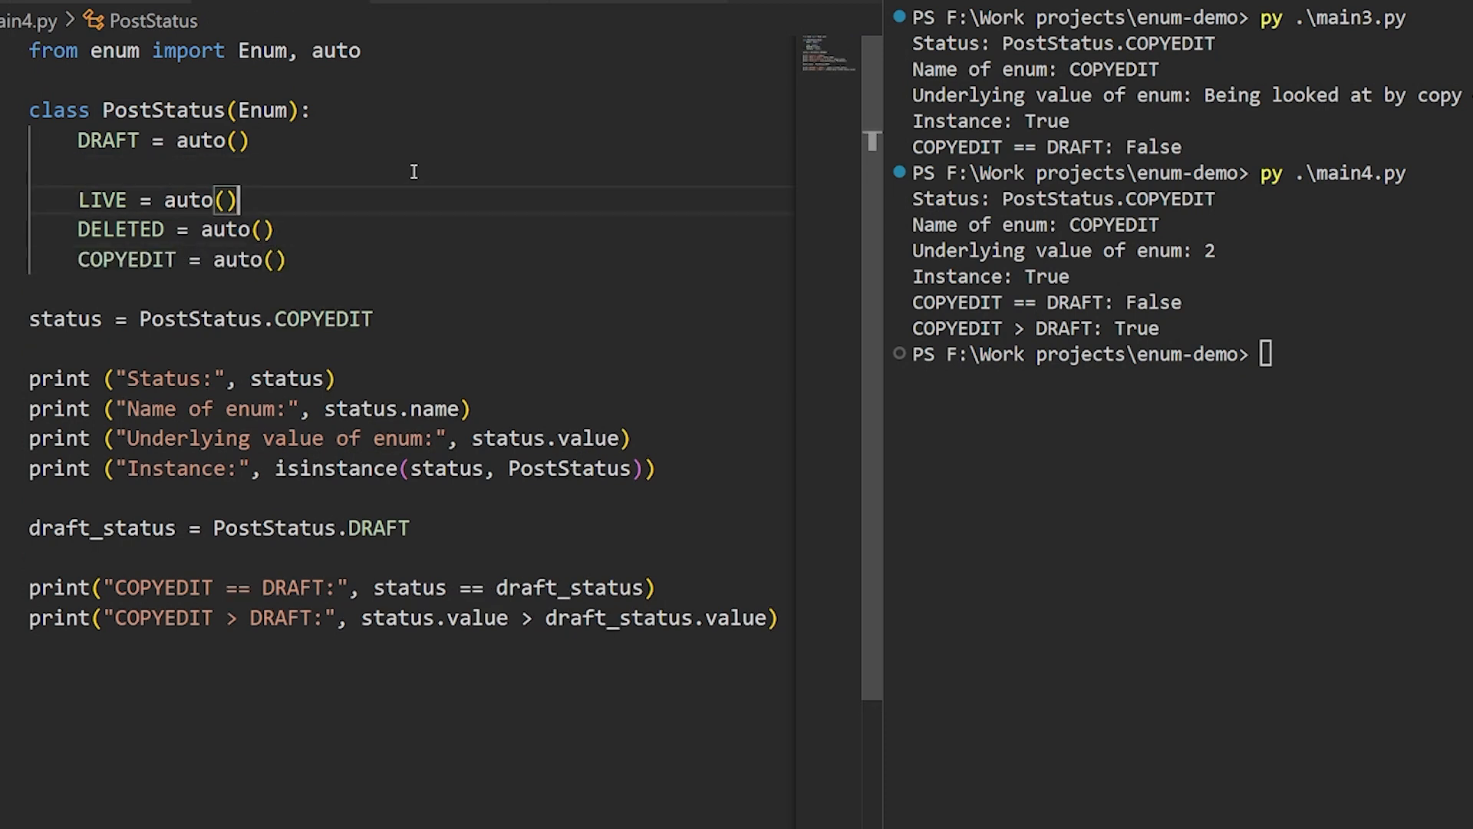
{"action": "key", "text": "Backspace"}
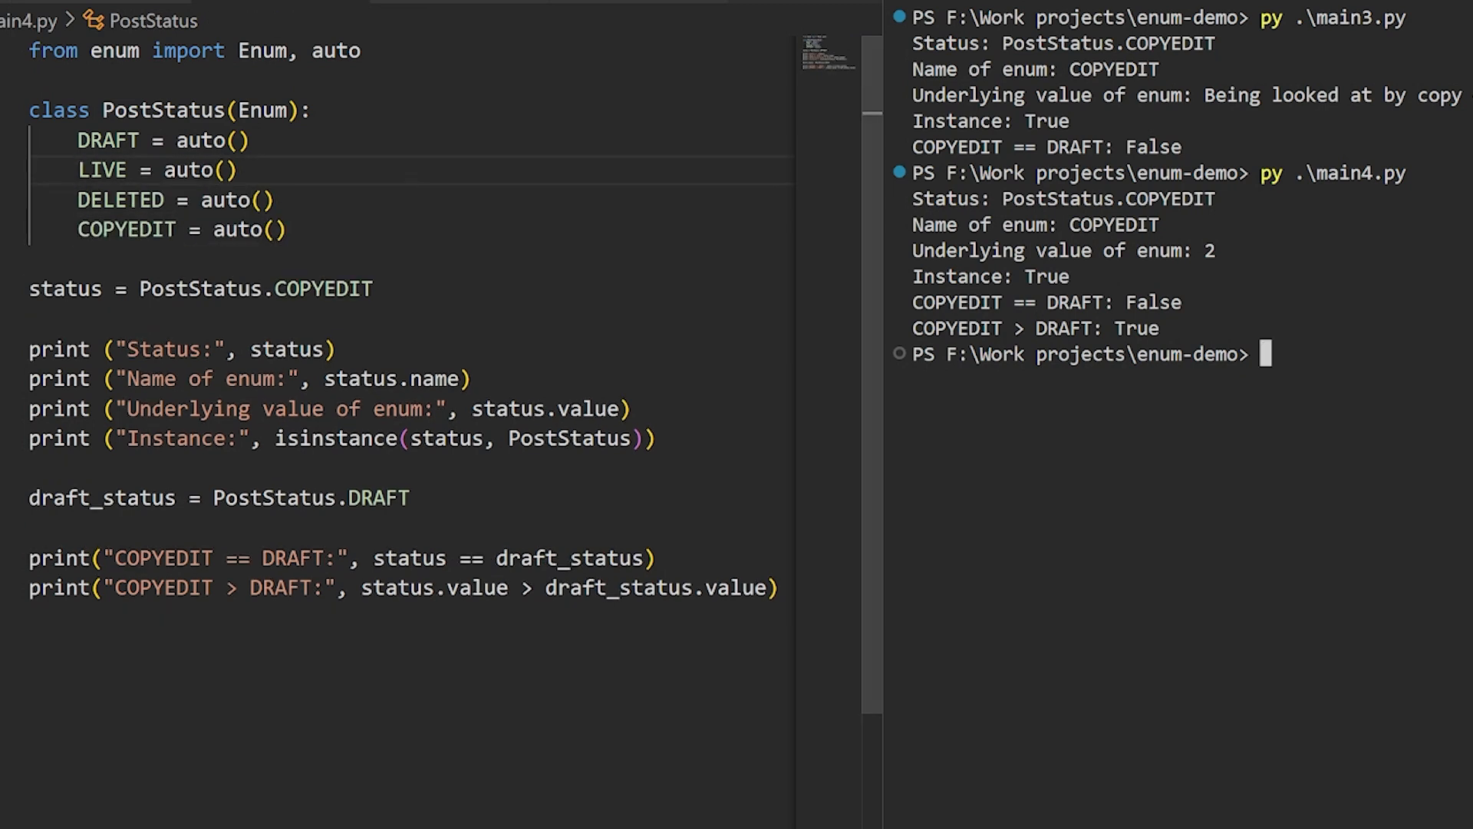
{"action": "key", "text": "Return"}
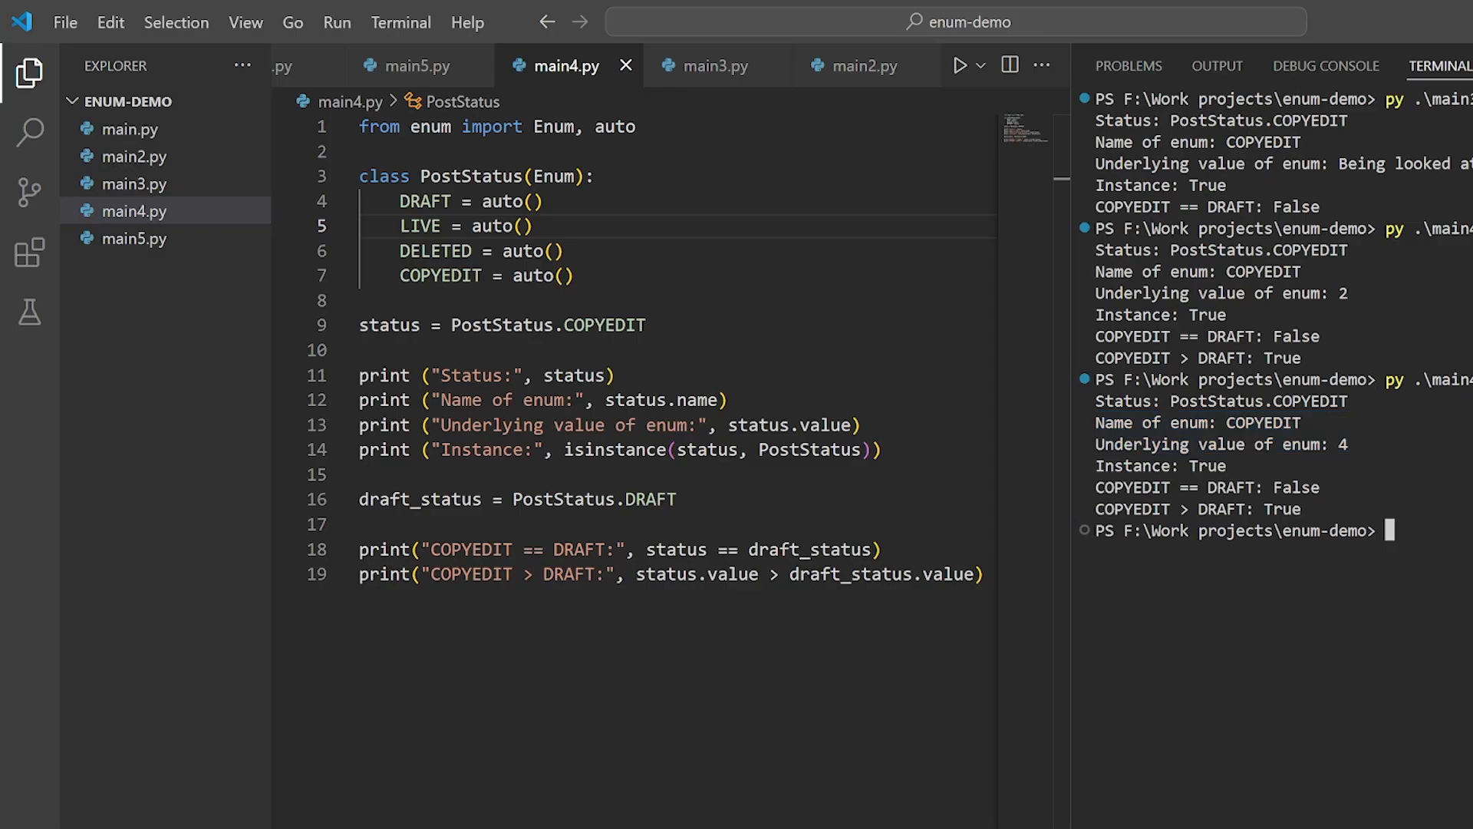
Step: Clear the terminal with cls, run main5.py, and highlight the PostStatus(1) value lookup
{"action": "type", "text": "cl"}
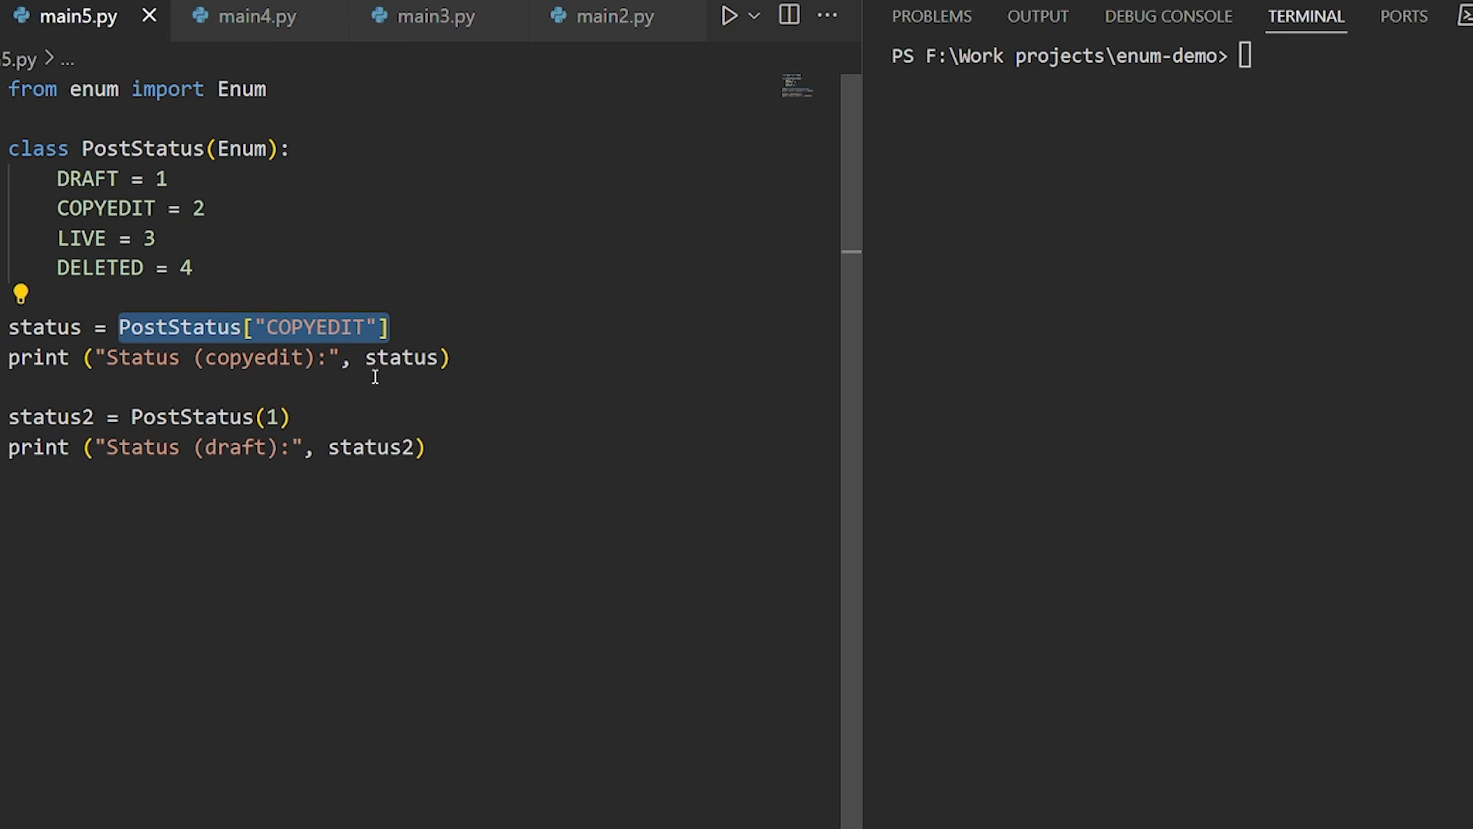
{"action": "type", "text": "py .\\main3.py"}
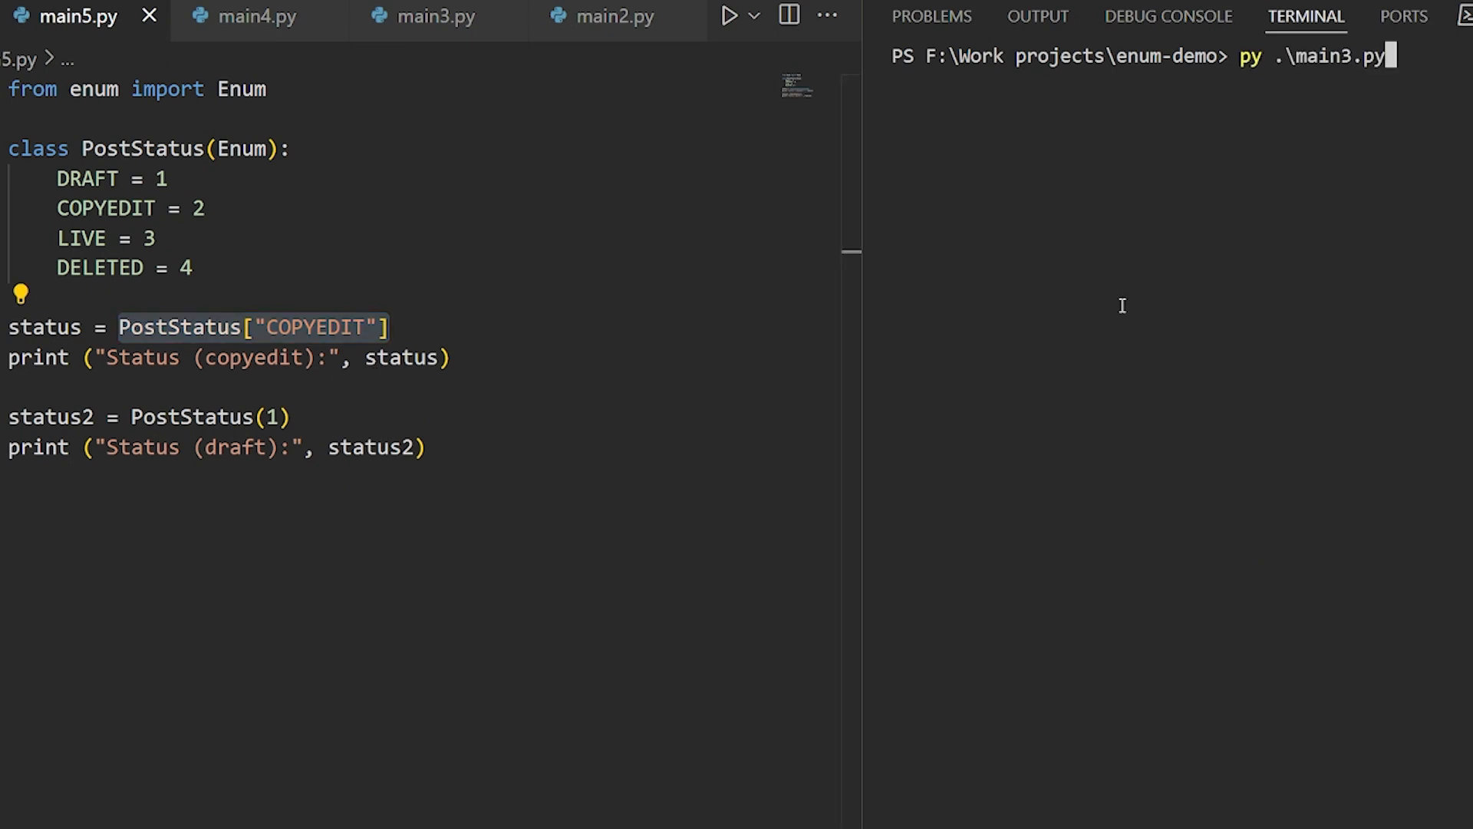
{"action": "key", "text": "Return"}
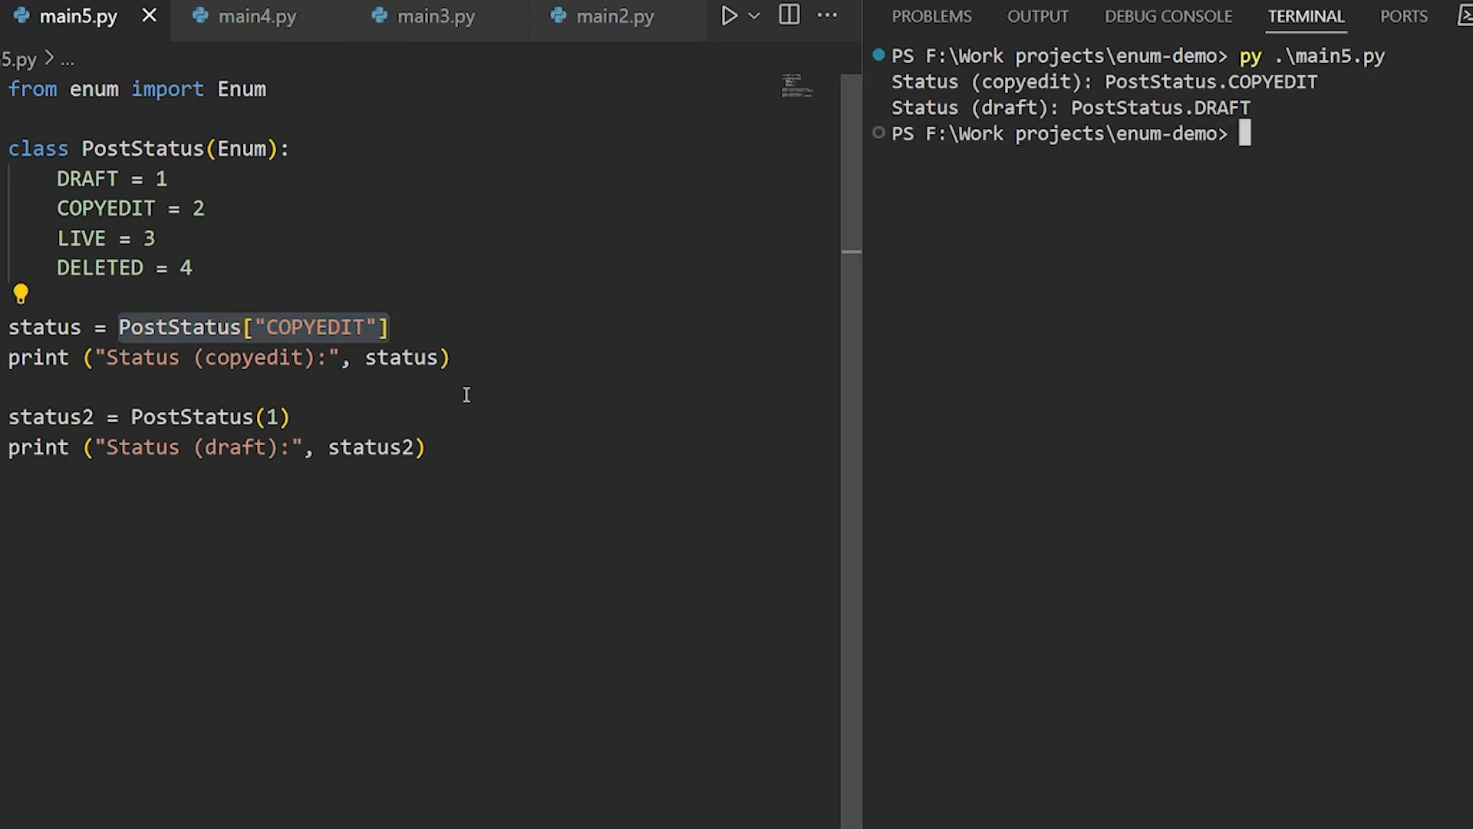
{"action": "double_click", "coordinate": [191, 416]}
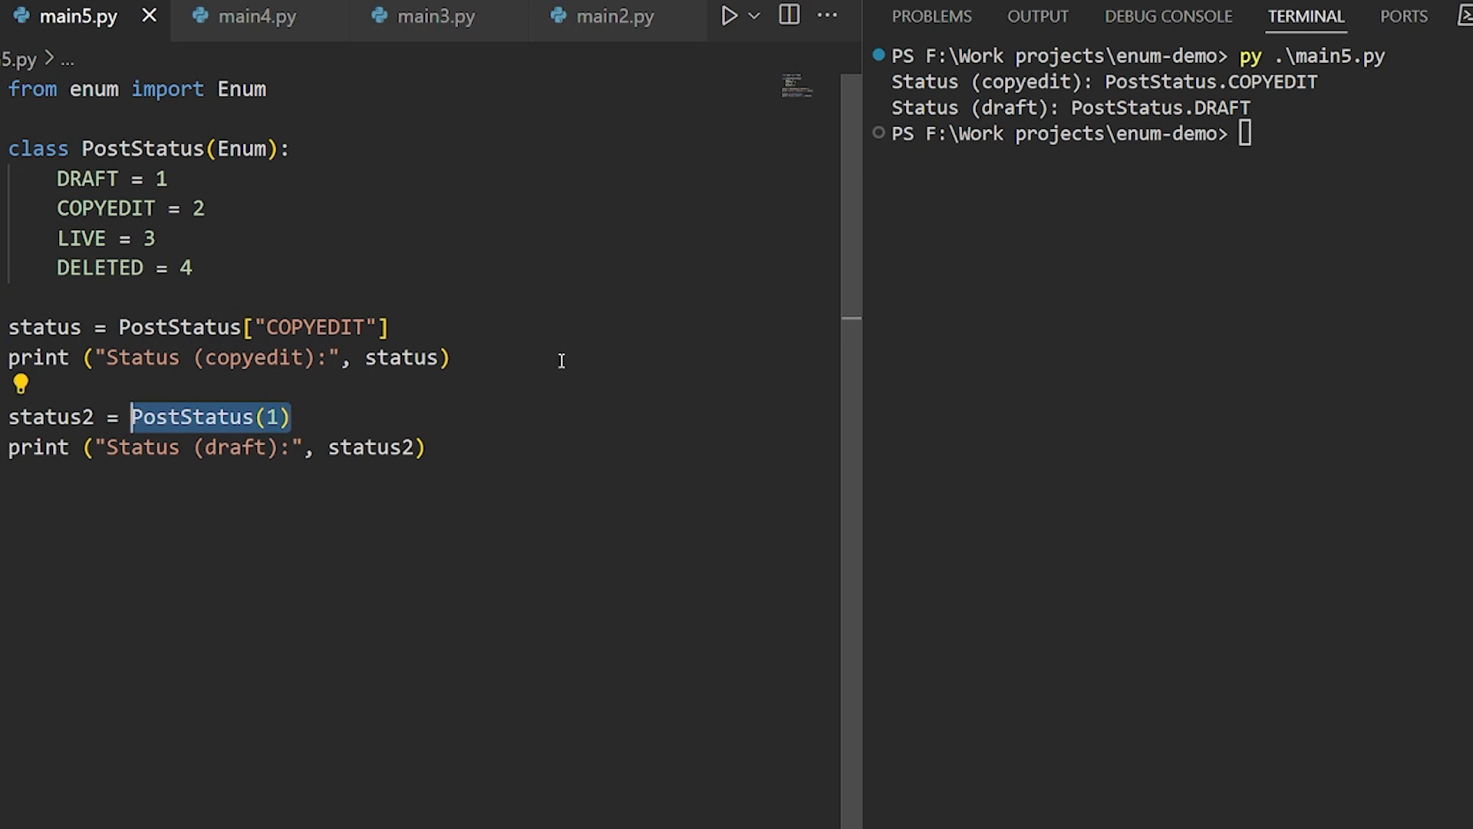